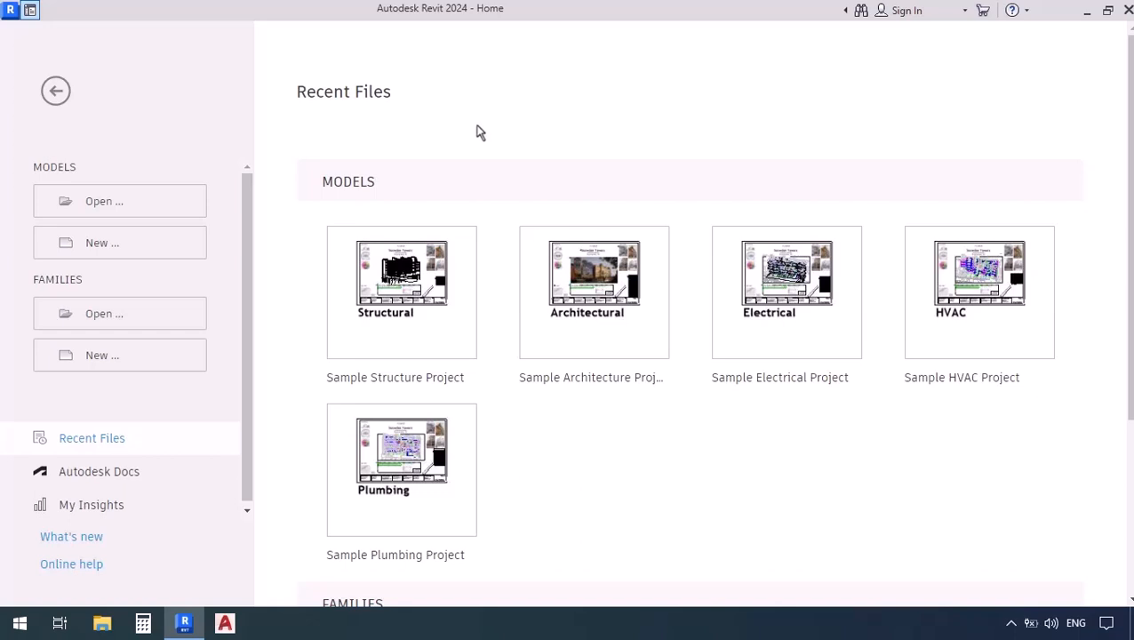
pyautogui.moveTo(111, 258)
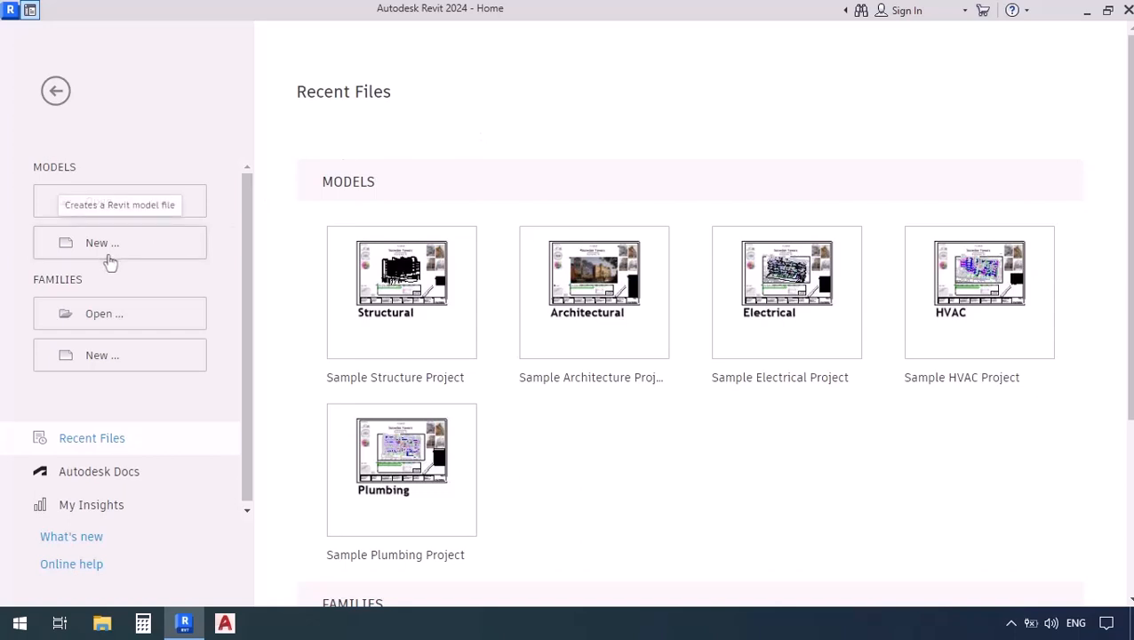
# Start a new project with Mechanical-Default_Metric.rte as its template.
pyautogui.click(119, 242)
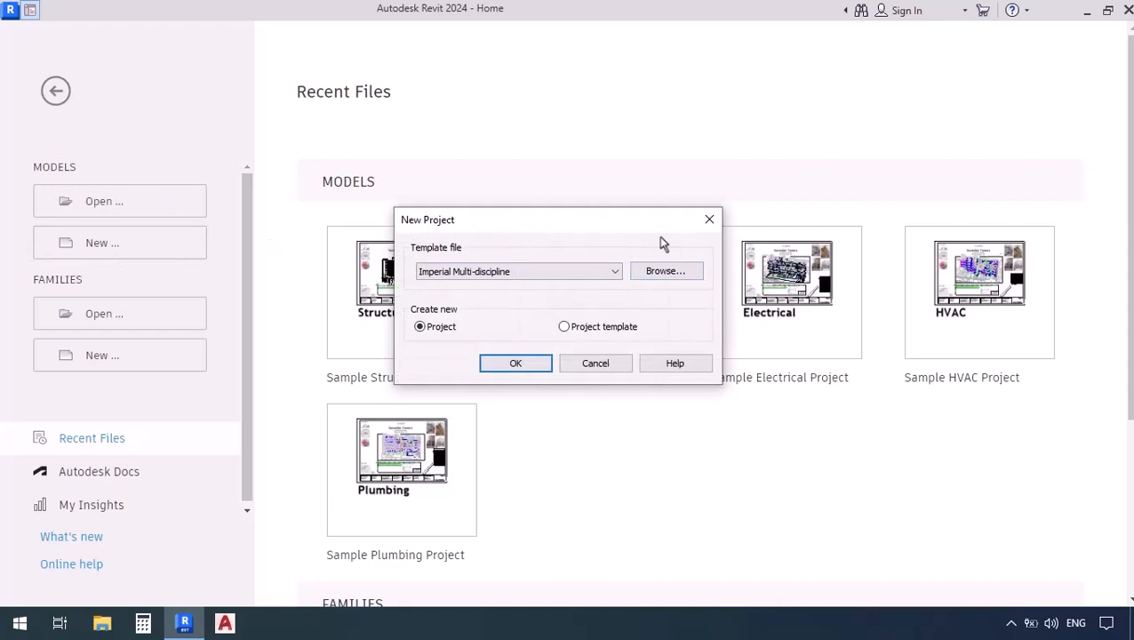
pyautogui.moveTo(666, 271)
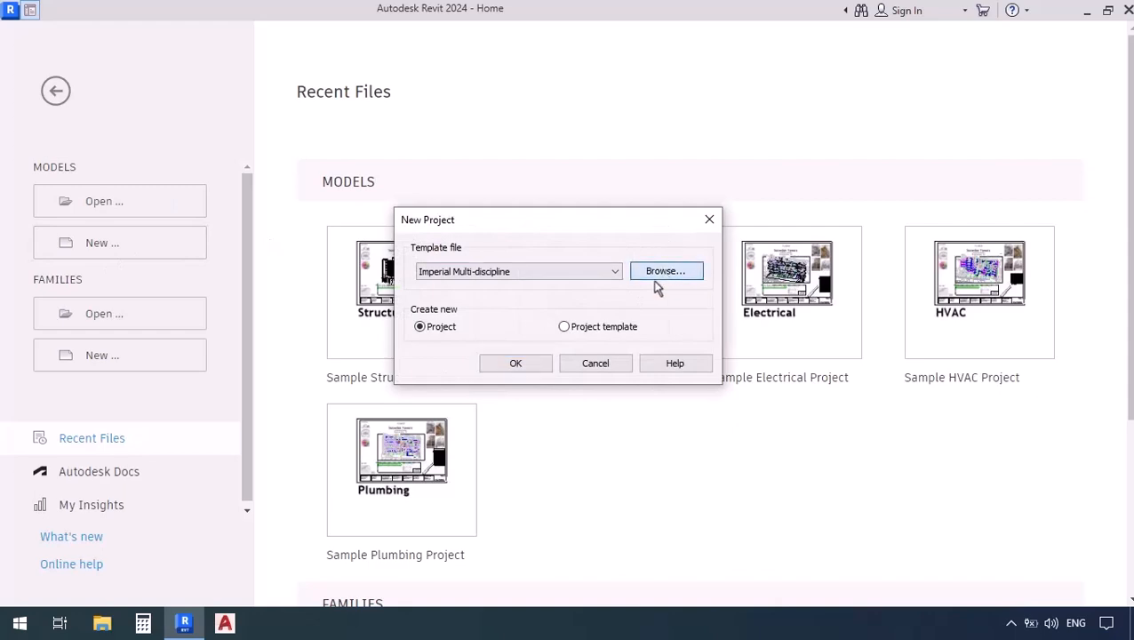
pyautogui.click(665, 270)
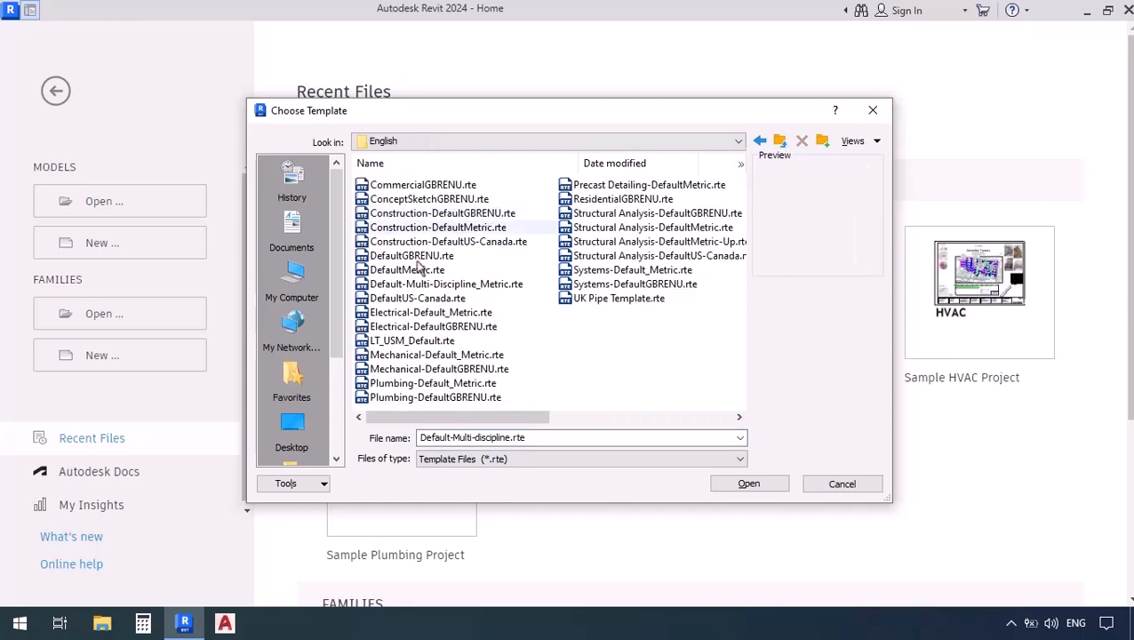
pyautogui.click(436, 355)
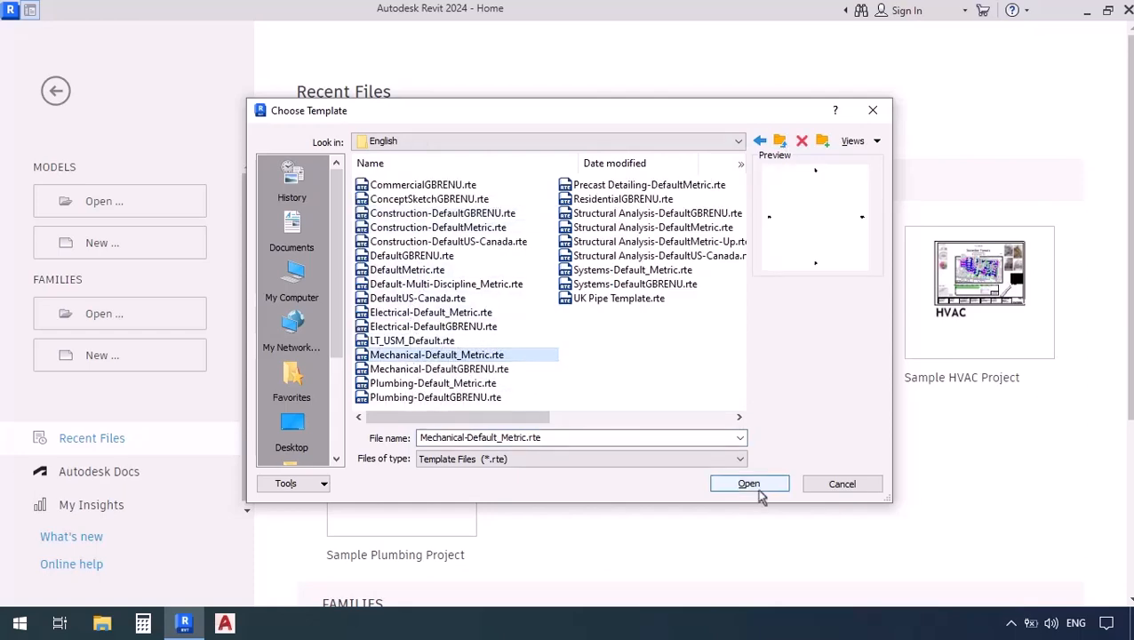
pyautogui.click(749, 483)
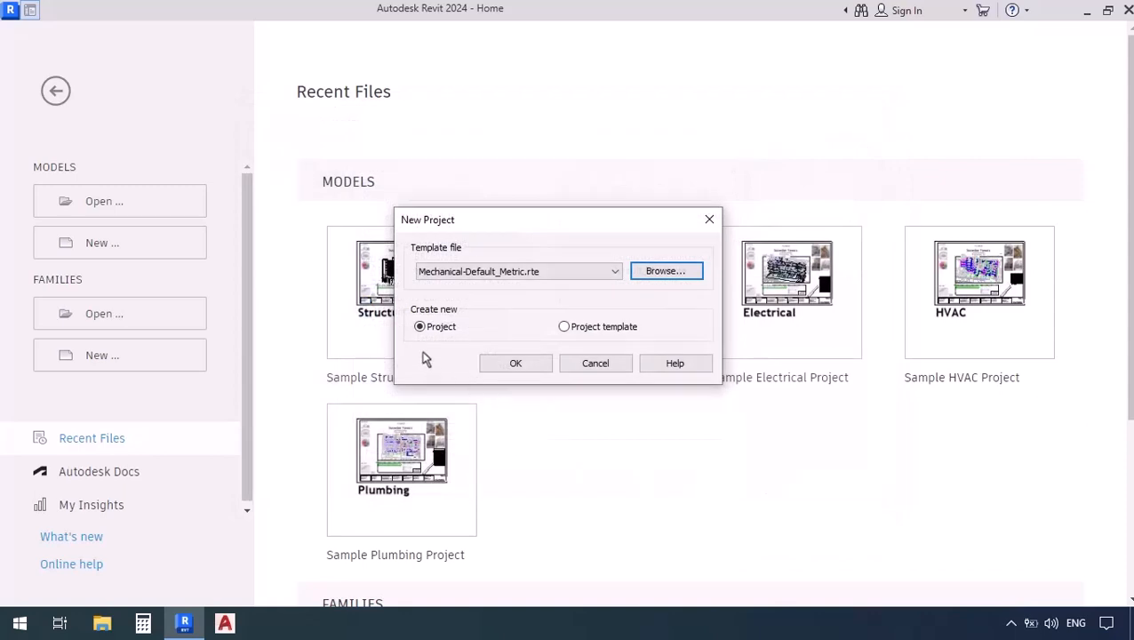
pyautogui.moveTo(471, 314)
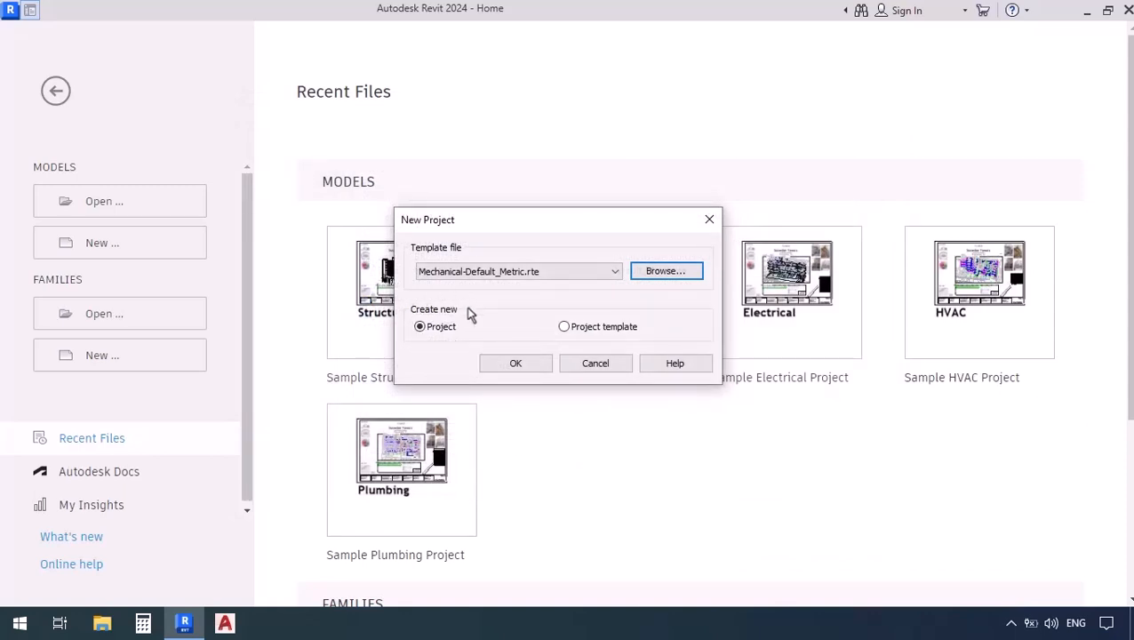
# Create Project1 from the mechanical metric template, opening the 1 - Mech floor plan.
pyautogui.click(515, 362)
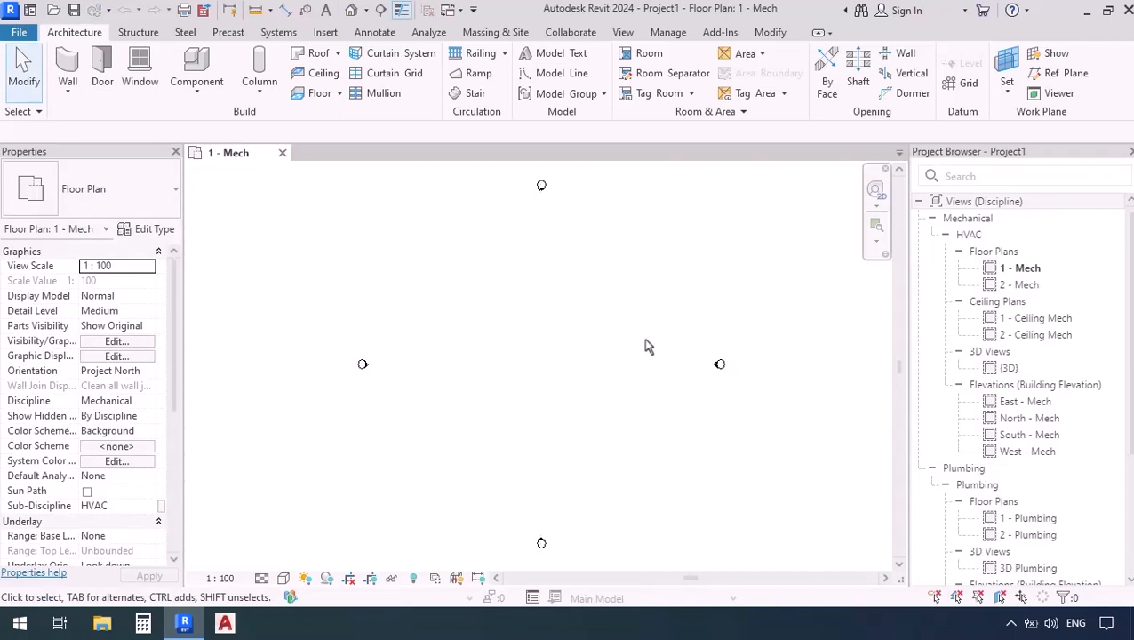
pyautogui.moveTo(574, 346)
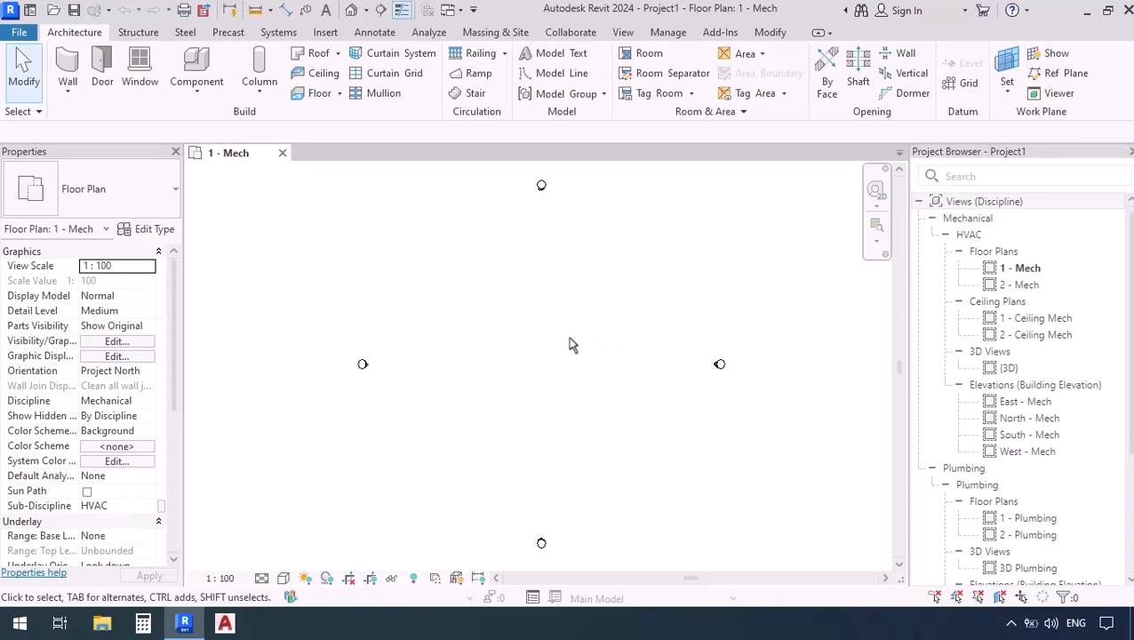
pyautogui.click(326, 32)
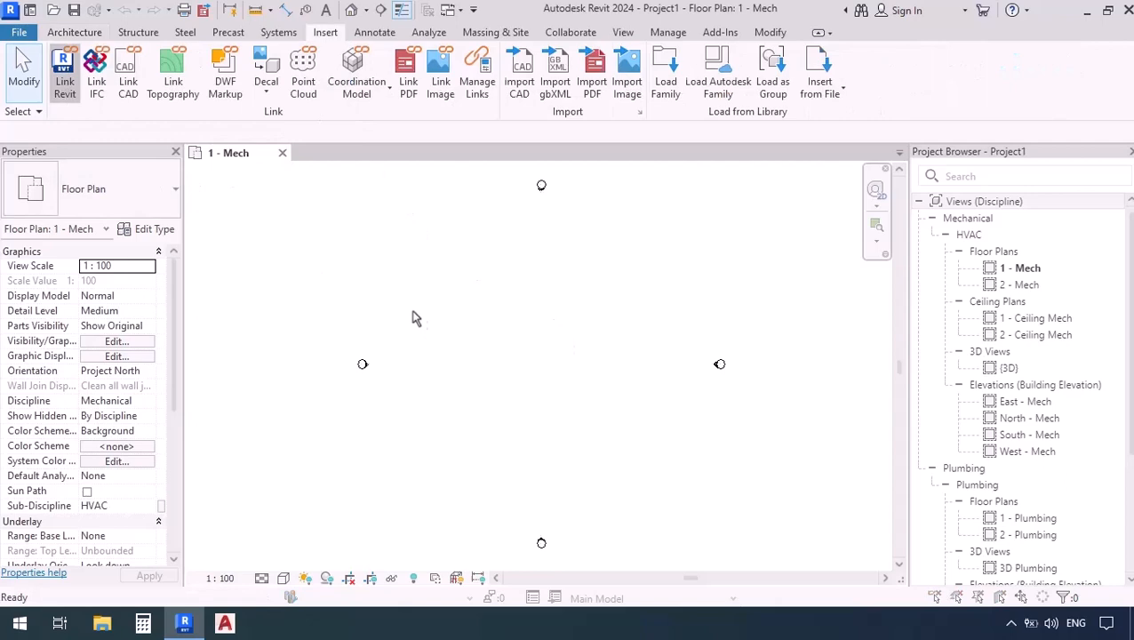
# Link Arch&Str-WC-2024.rvt from Desktop\Project\WC Project\Revit\Arch&Str into the project.
pyautogui.click(64, 67)
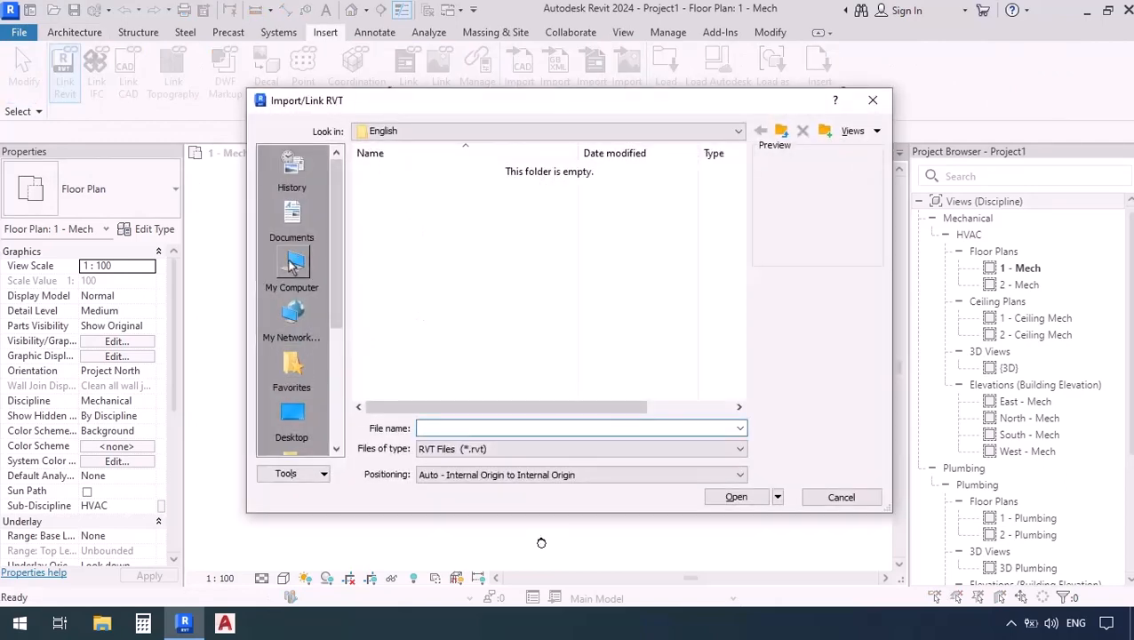
pyautogui.click(292, 415)
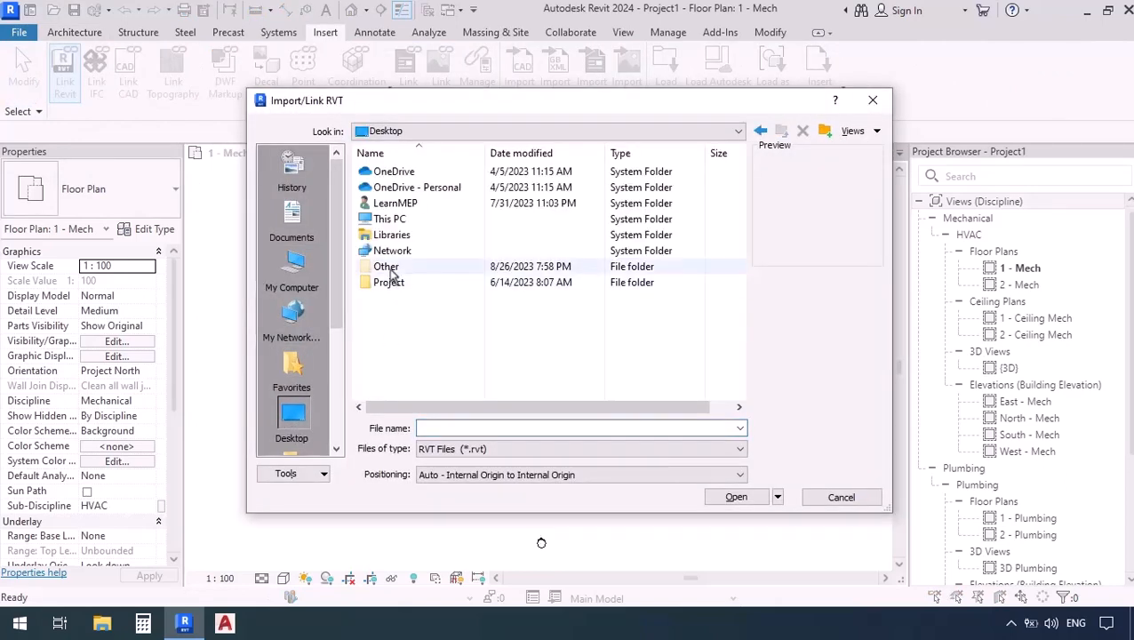
pyautogui.doubleClick(388, 282)
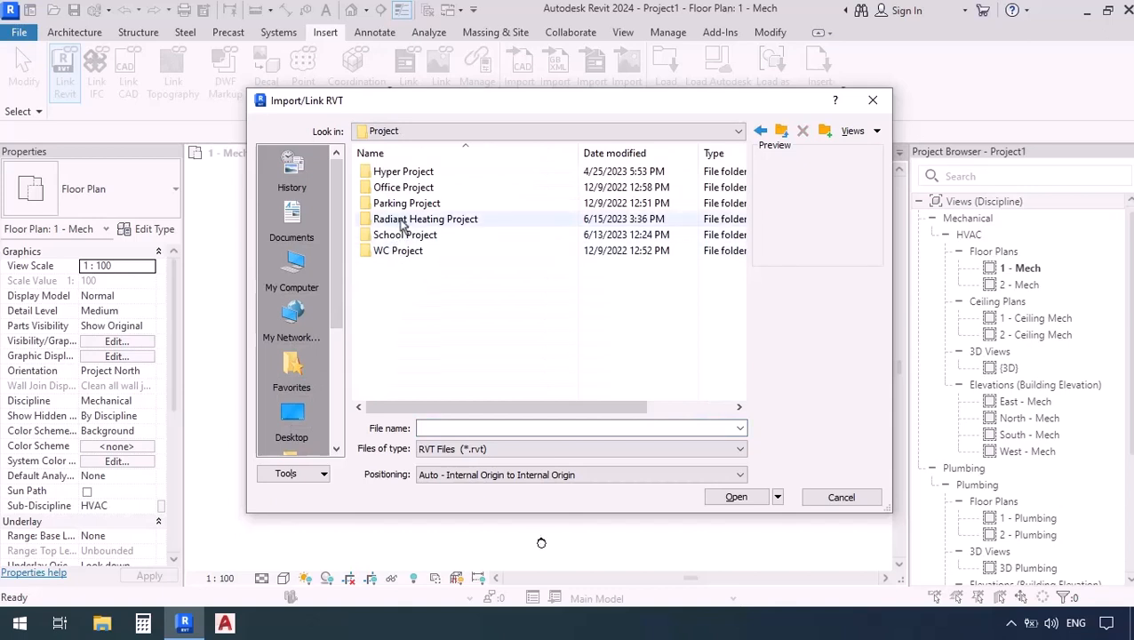
pyautogui.click(398, 250)
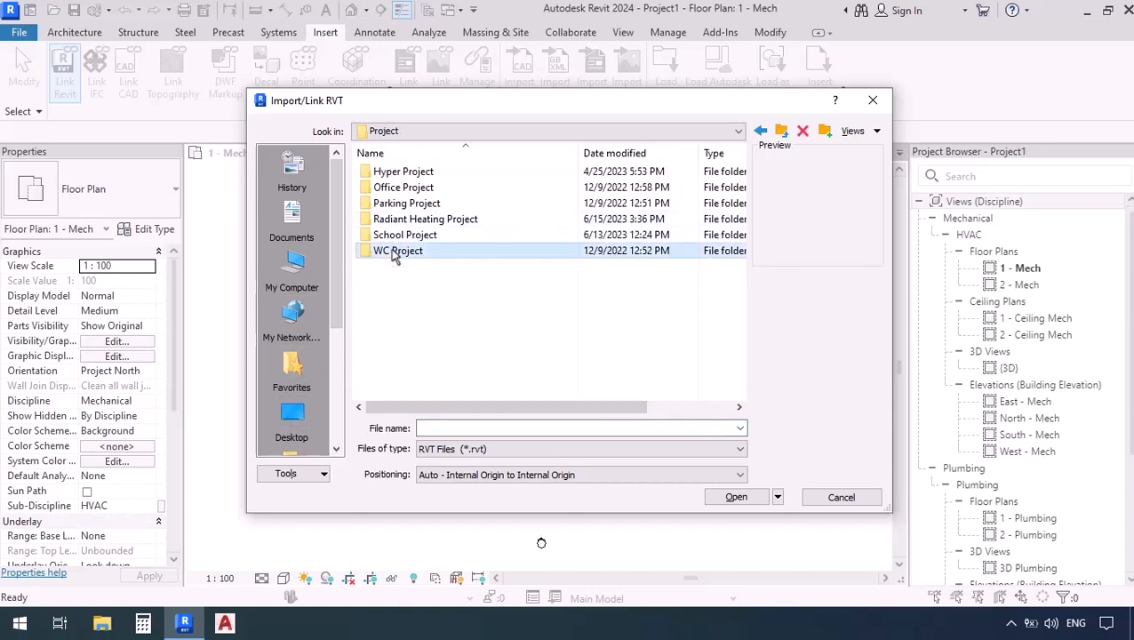
pyautogui.doubleClick(399, 250)
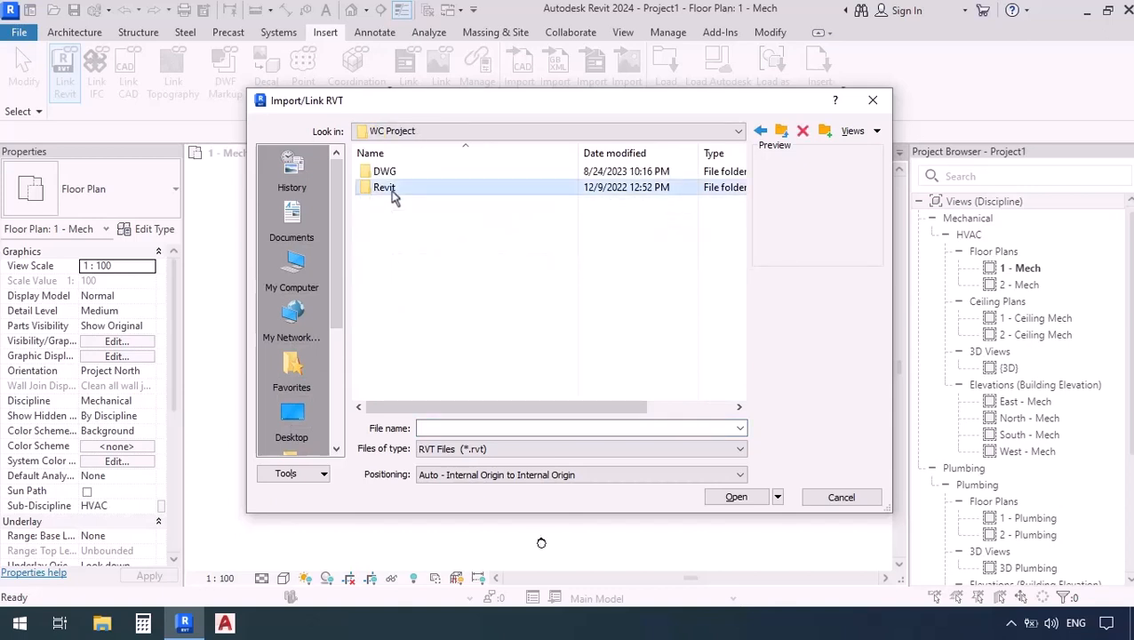
pyautogui.doubleClick(385, 186)
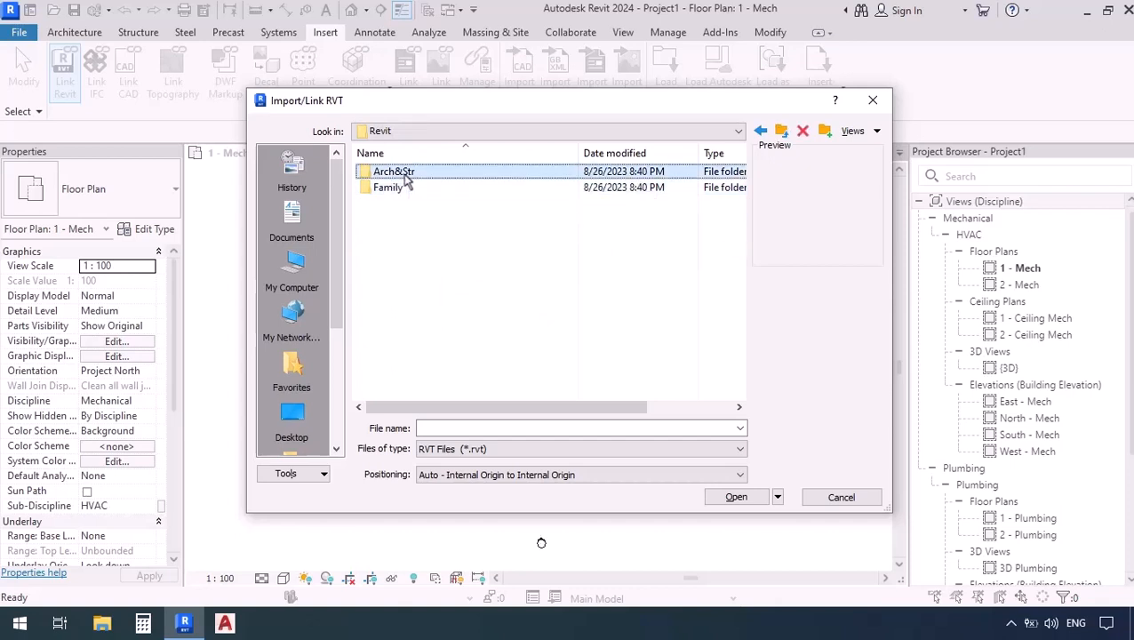
pyautogui.doubleClick(394, 171)
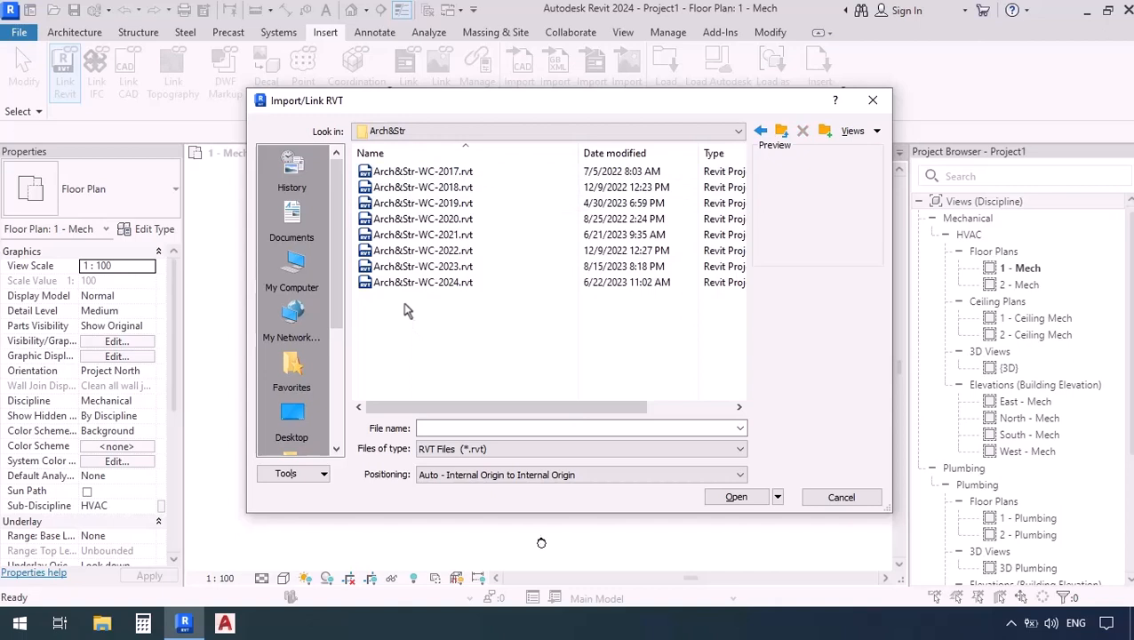
pyautogui.moveTo(405, 306)
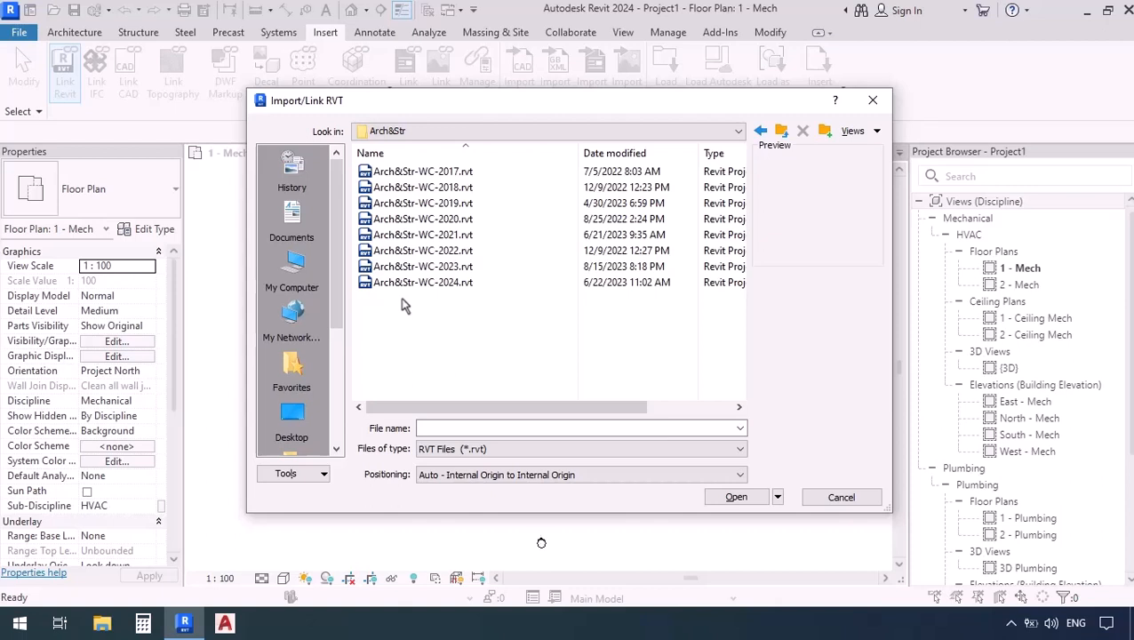
pyautogui.click(422, 282)
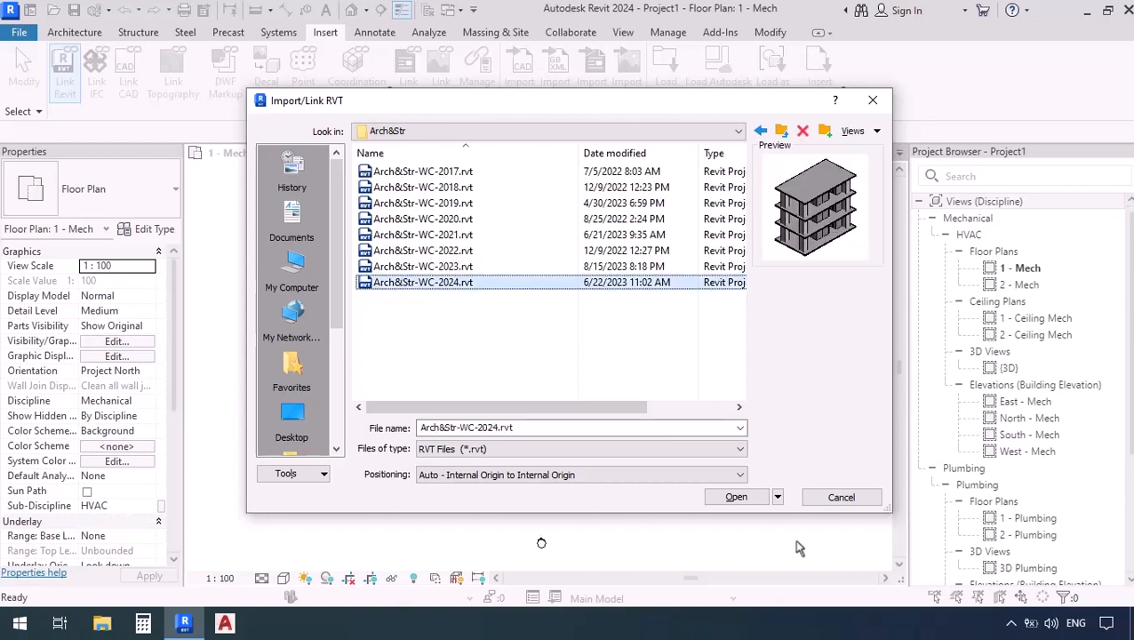
pyautogui.click(736, 497)
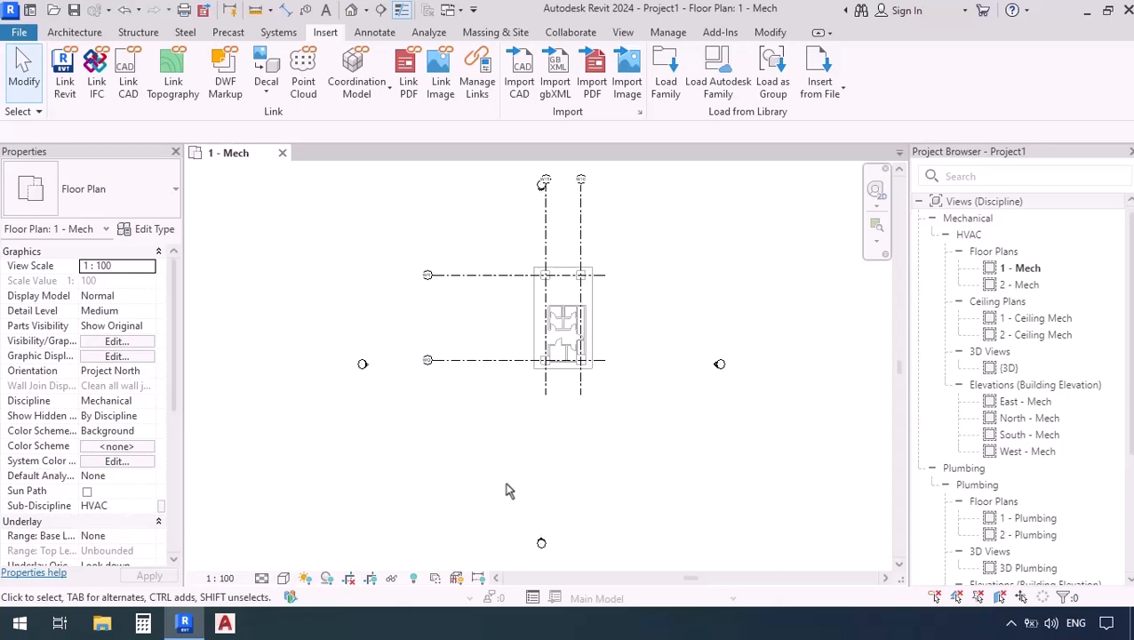
pyautogui.moveTo(835, 366)
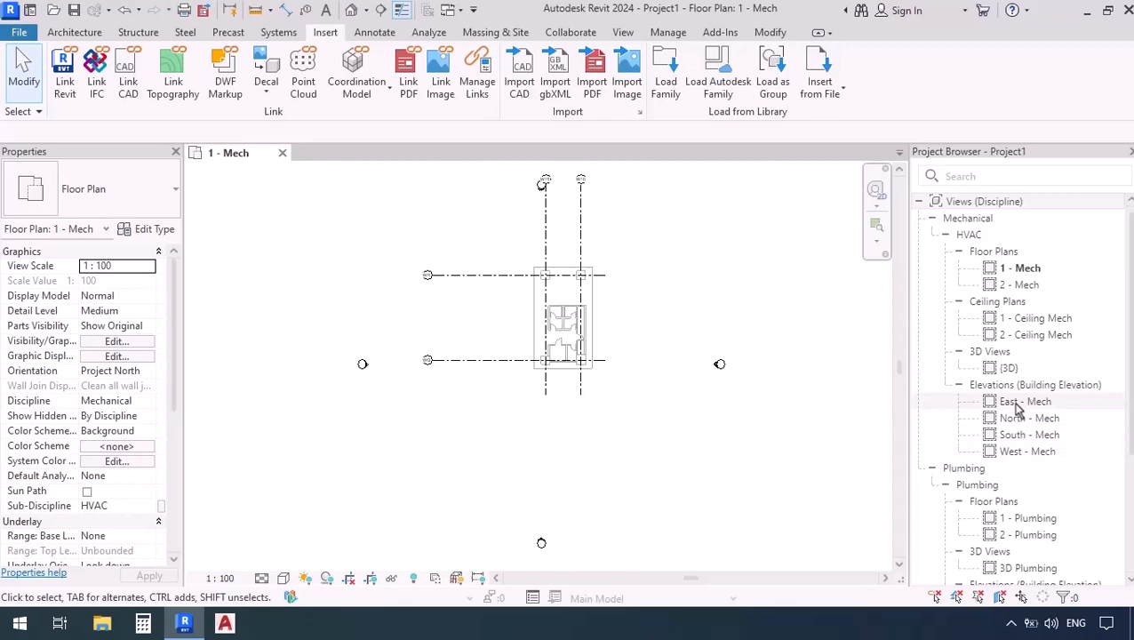
# Open the East - Mech elevation to compare project levels with linked FFL levels.
pyautogui.doubleClick(1026, 401)
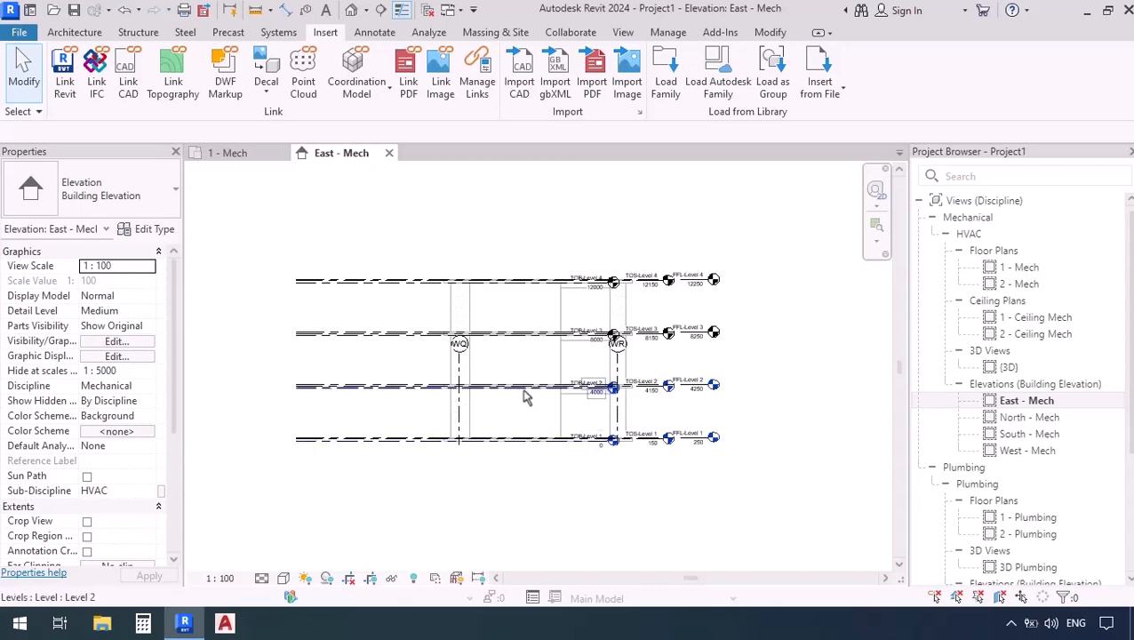
pyautogui.moveTo(520, 396)
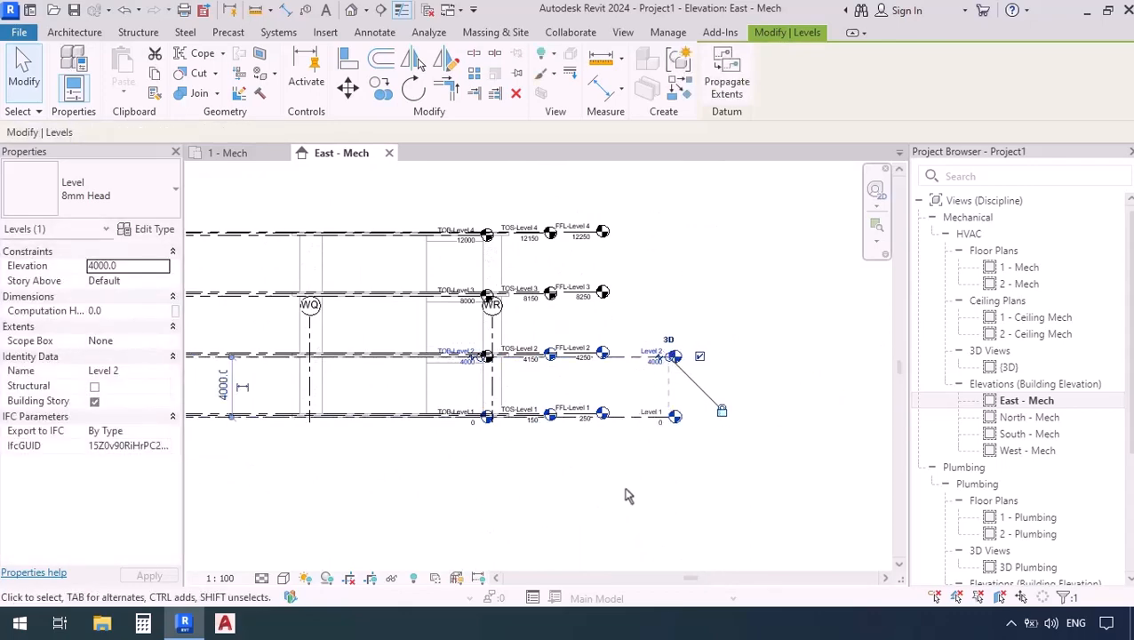
pyautogui.click(325, 32)
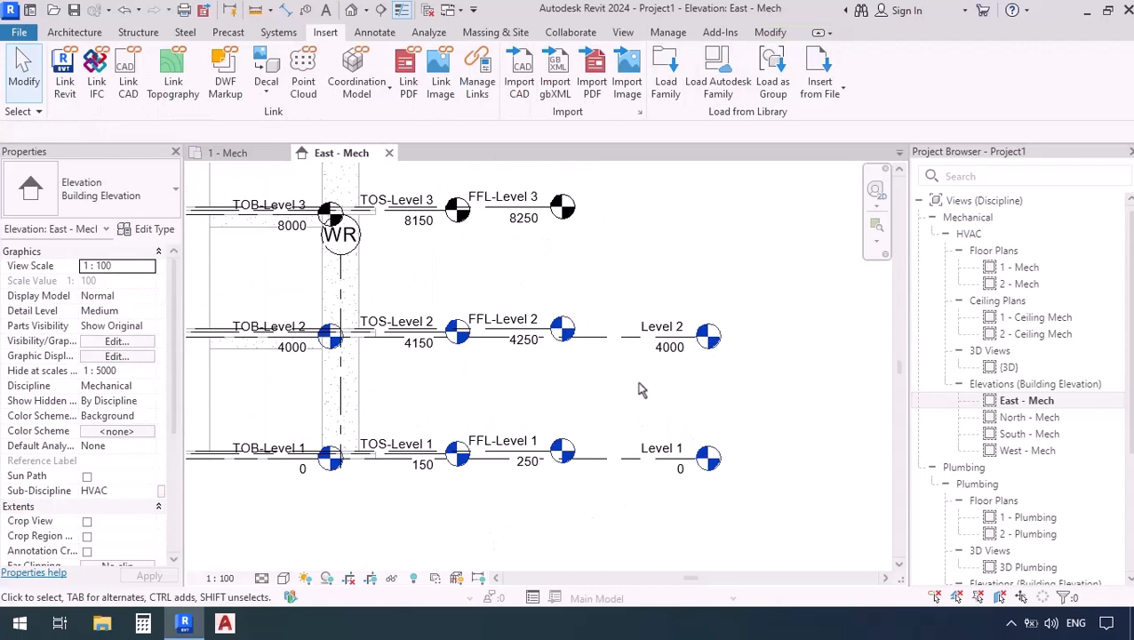
pyautogui.click(662, 447)
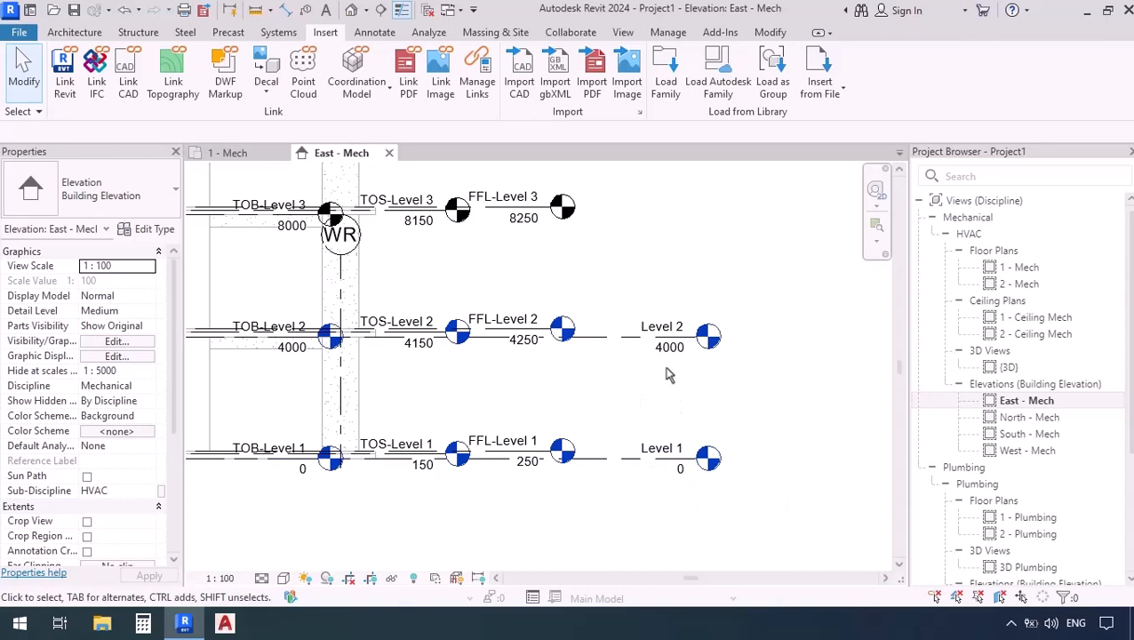
pyautogui.click(663, 336)
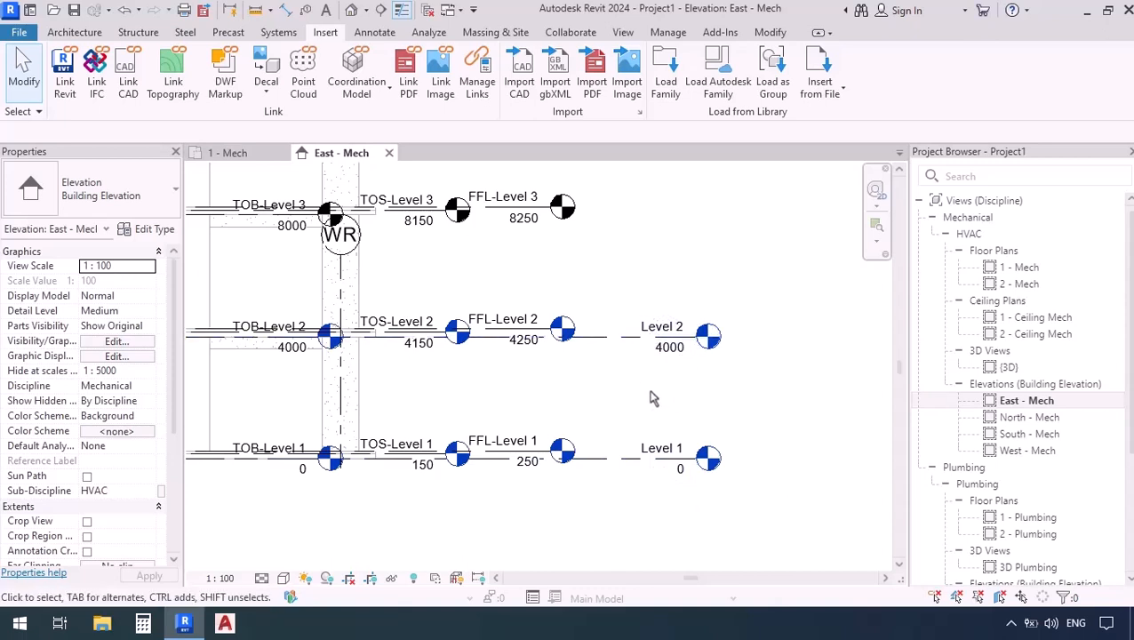
pyautogui.moveTo(494, 453)
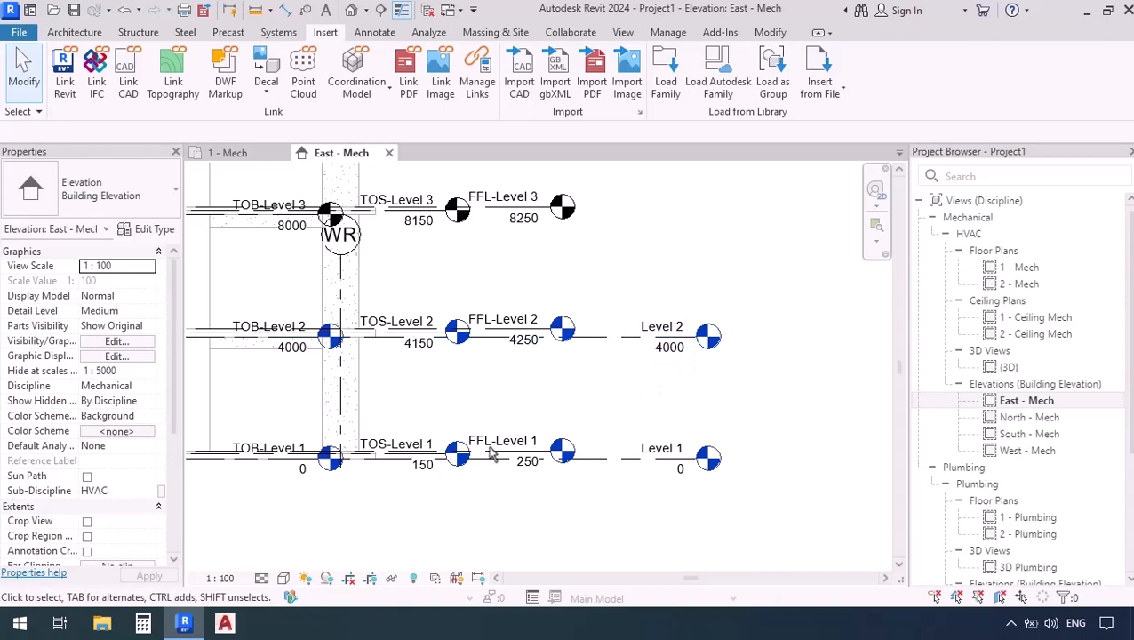
pyautogui.moveTo(489, 452)
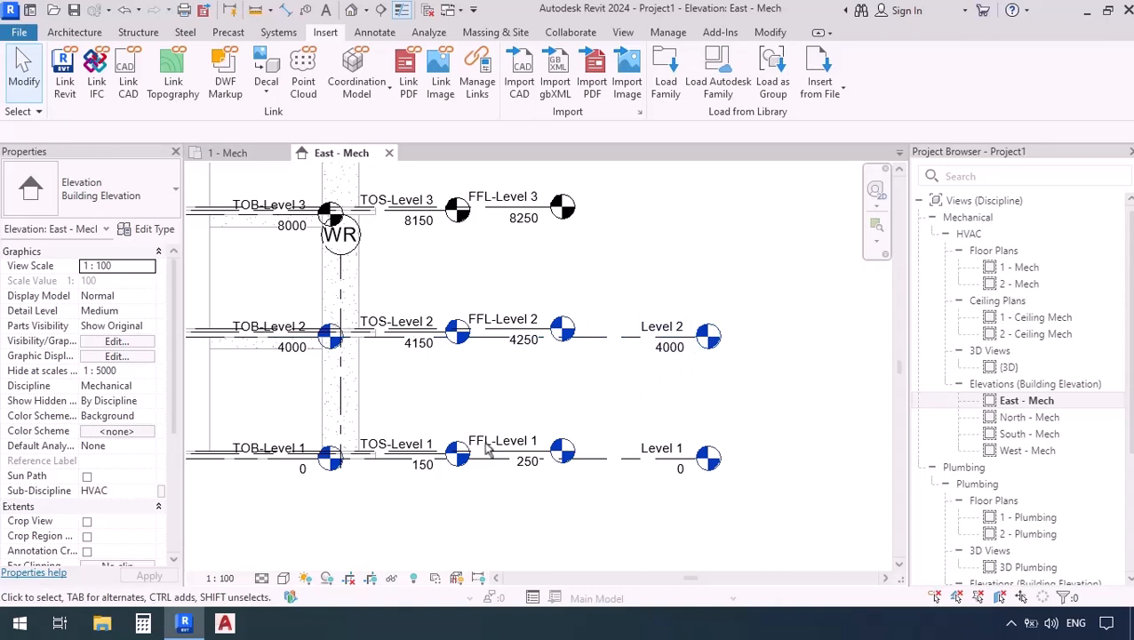
pyautogui.moveTo(516, 451)
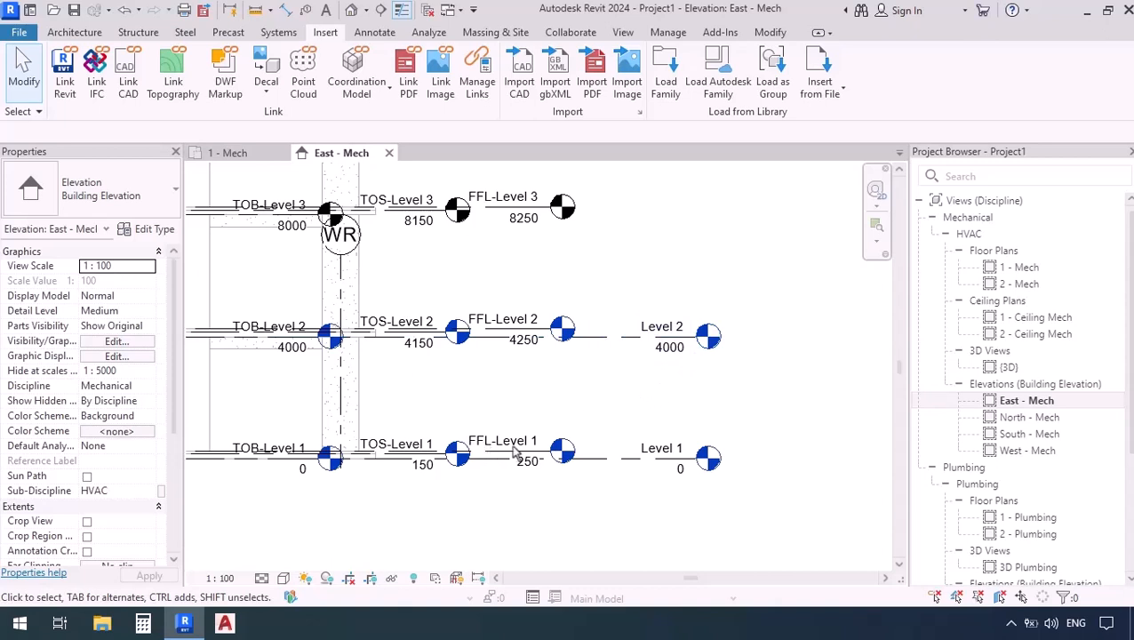
pyautogui.moveTo(520, 476)
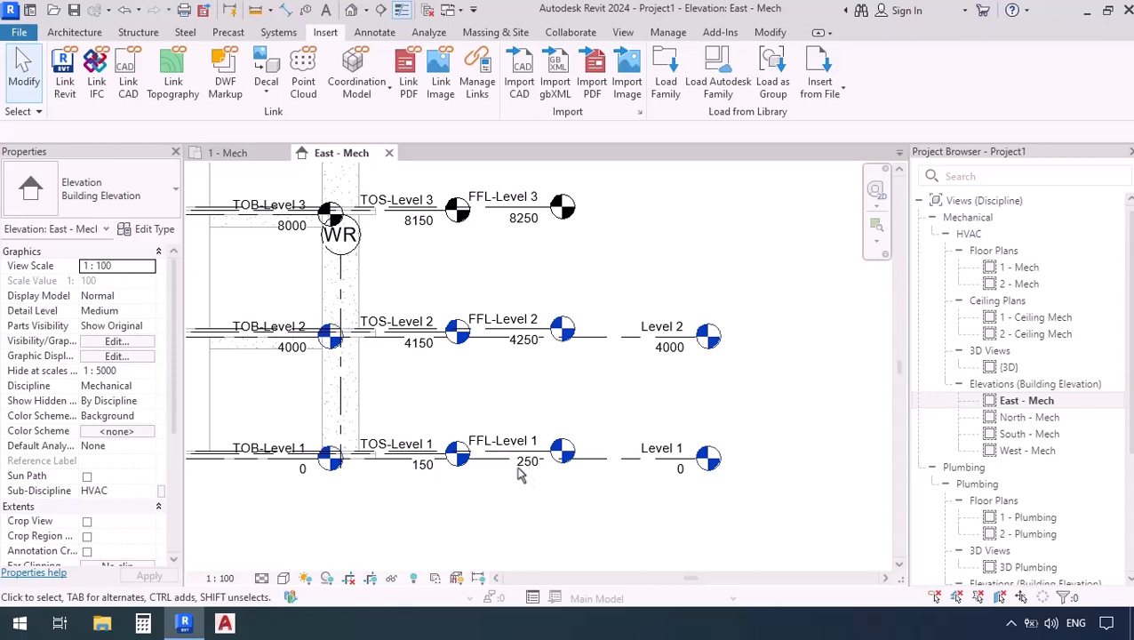
pyautogui.moveTo(529, 485)
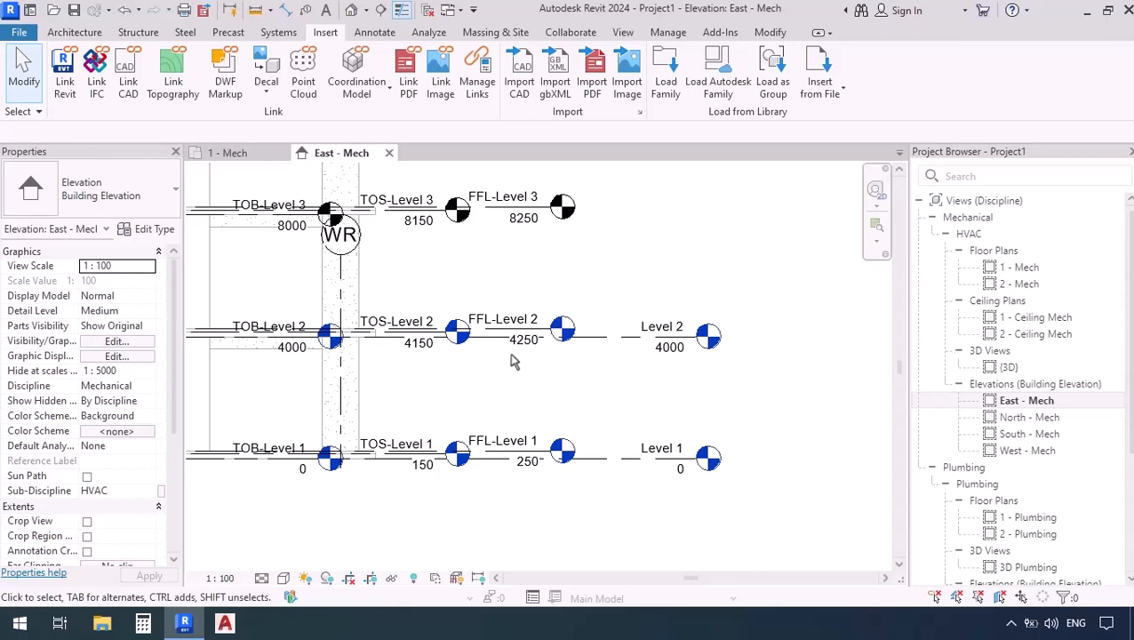
pyautogui.moveTo(514, 369)
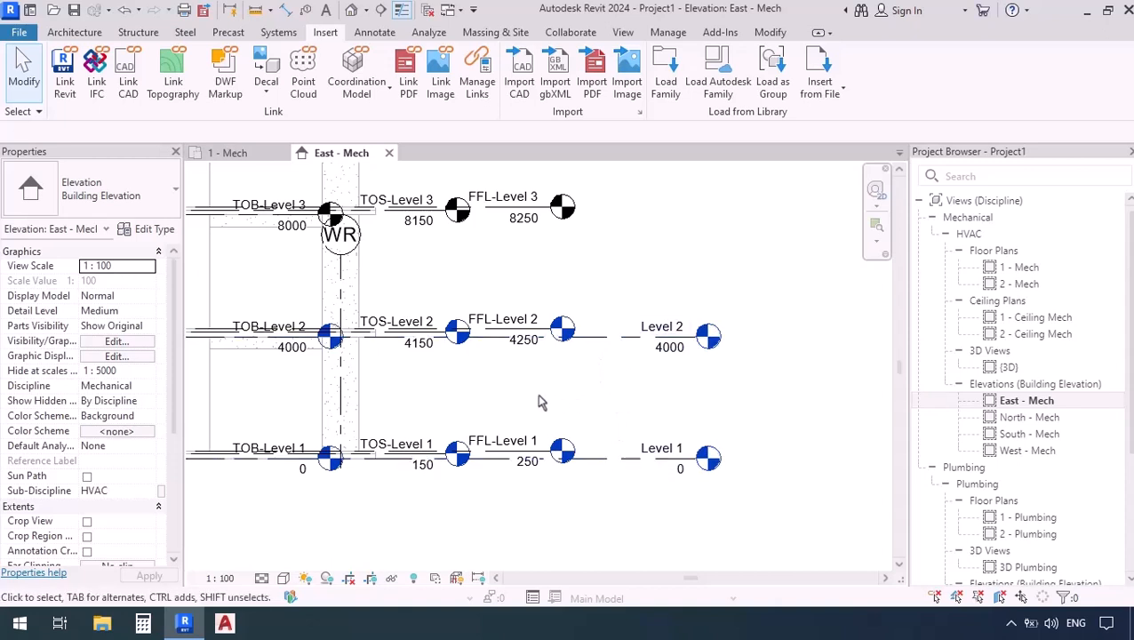
pyautogui.moveTo(493, 391)
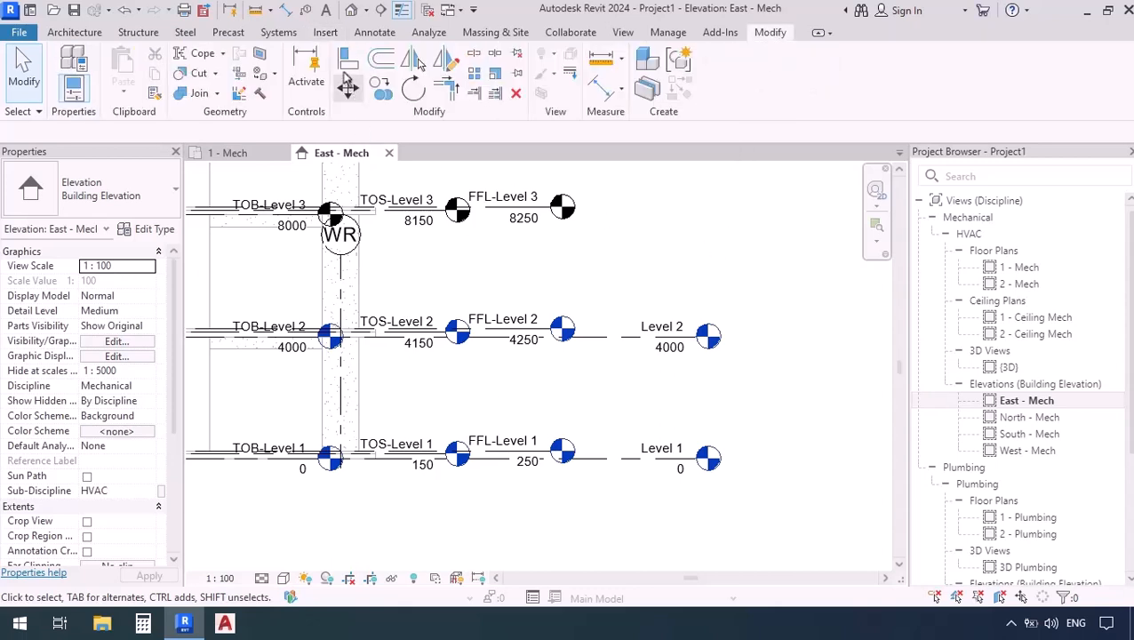
pyautogui.moveTo(348, 58)
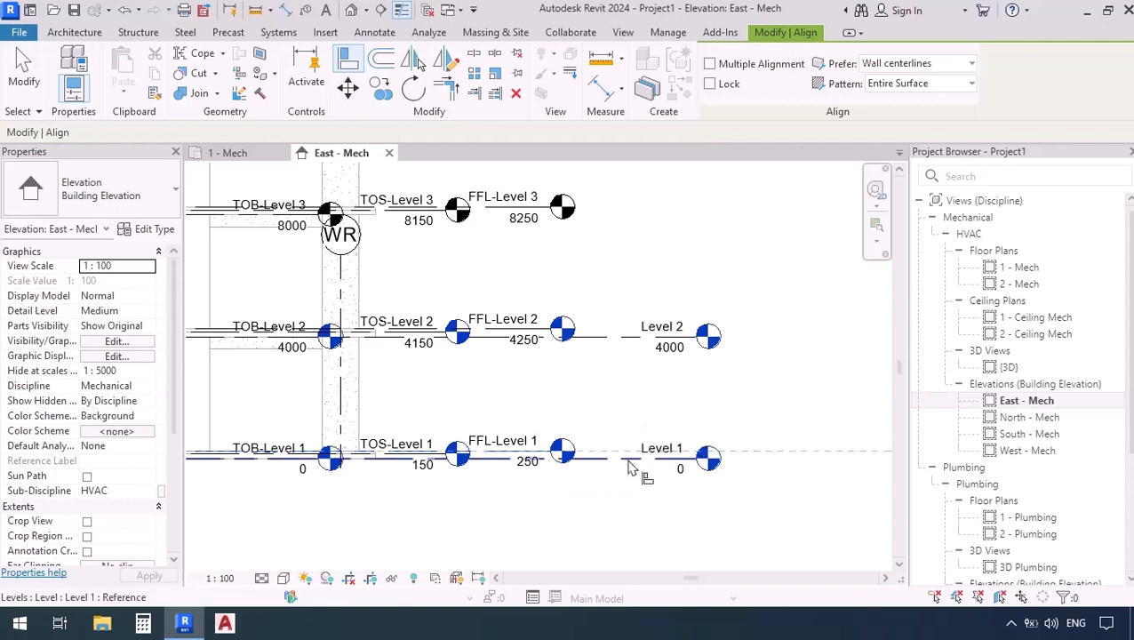
pyautogui.moveTo(631, 463)
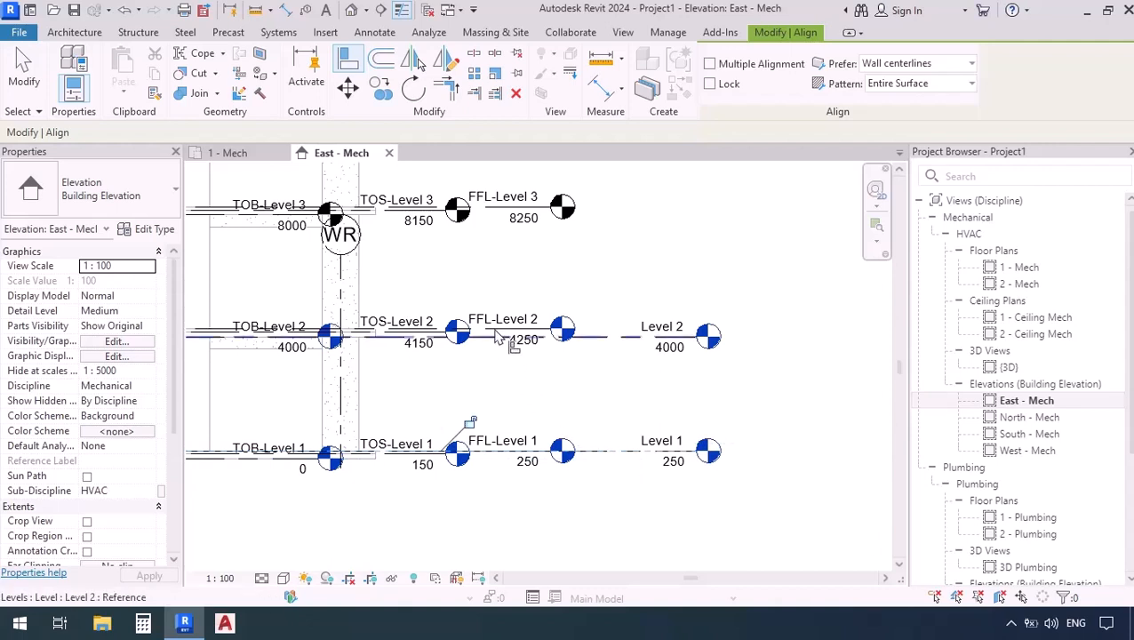
pyautogui.moveTo(505, 336)
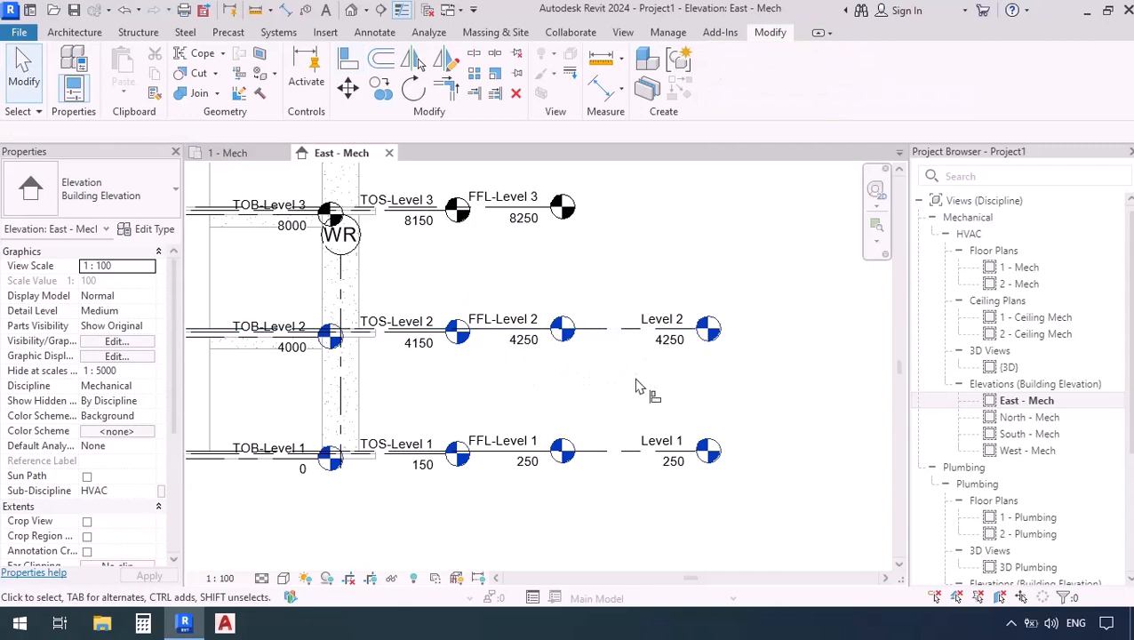
# Align Level 1 and Level 2 to the linked FFL levels at 250 and 4250.
pyautogui.click(662, 440)
pyautogui.write('FFL-')
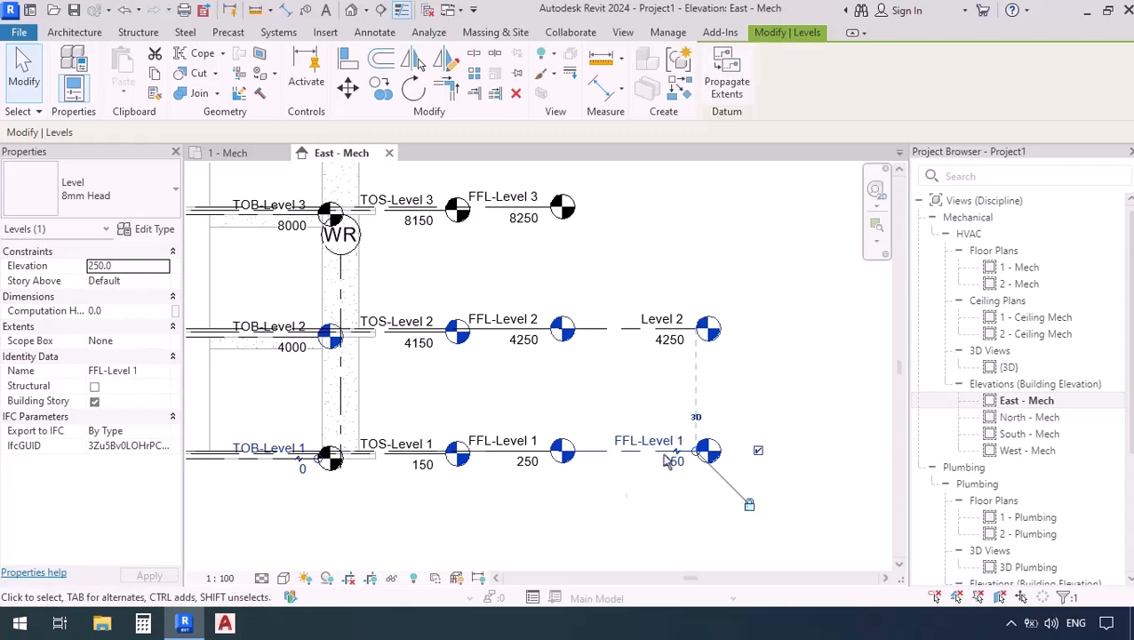
# Rename Level 2 to FFL-Level 2.
pyautogui.click(648, 440)
pyautogui.write('FFL-')
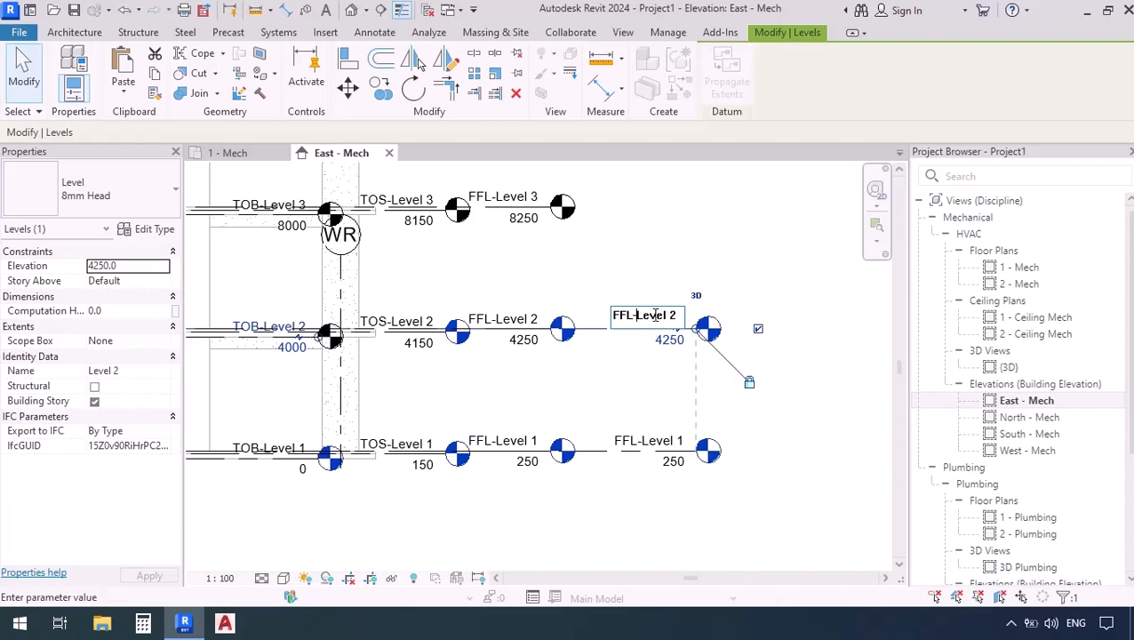
pyautogui.click(684, 281)
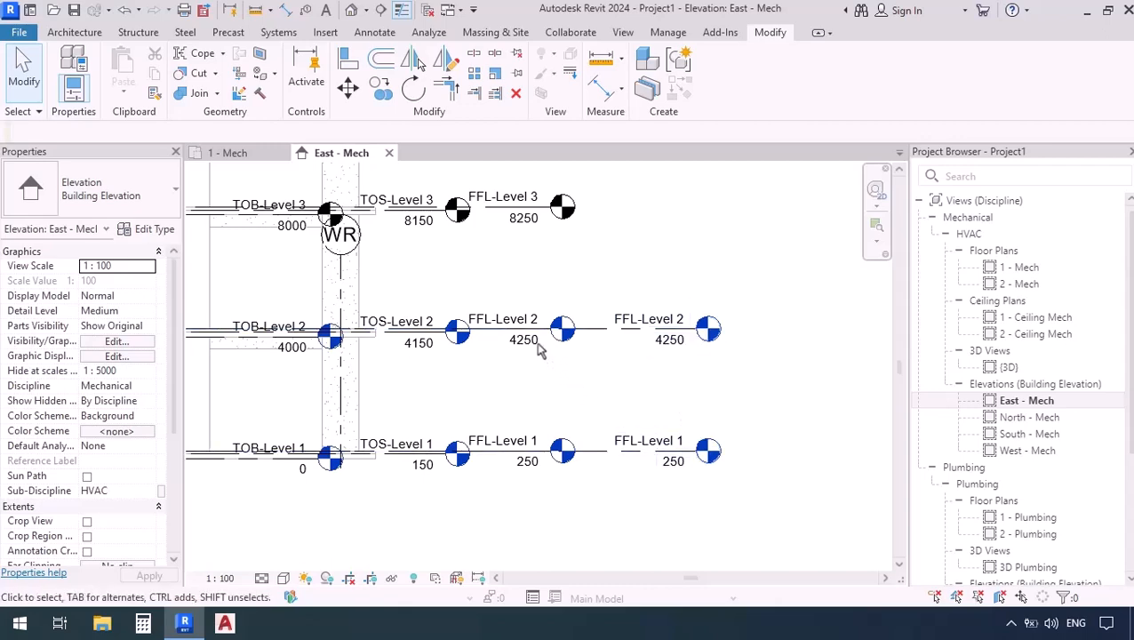
pyautogui.moveTo(685, 539)
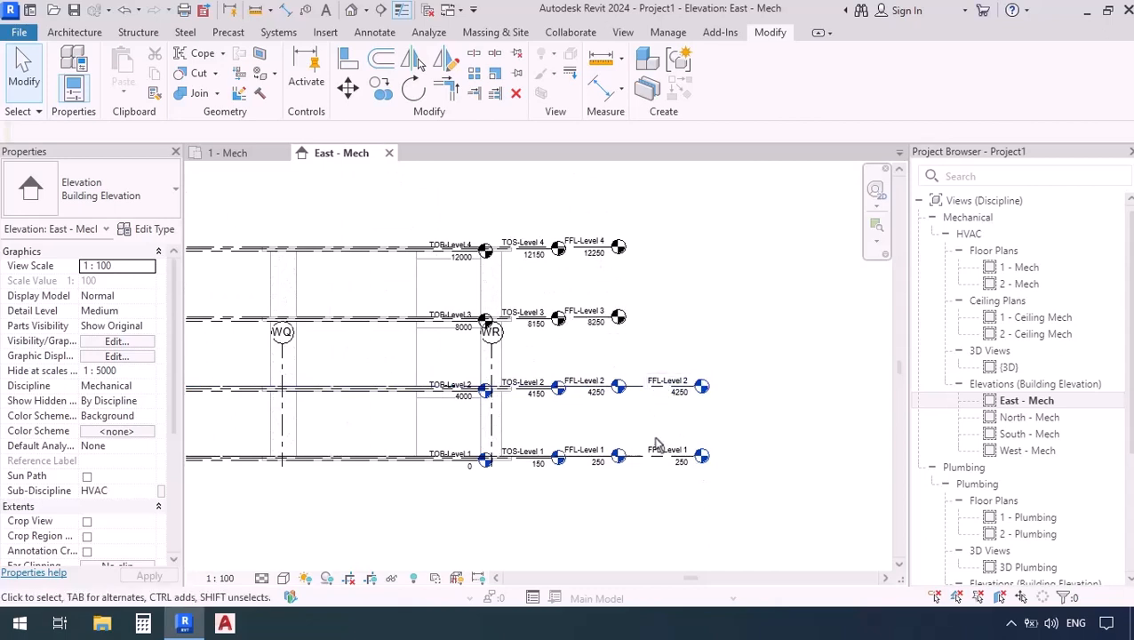
# Finish lining up FFL-Level 1 to 4, then open the 1 - Plumbing floor plan.
pyautogui.click(668, 455)
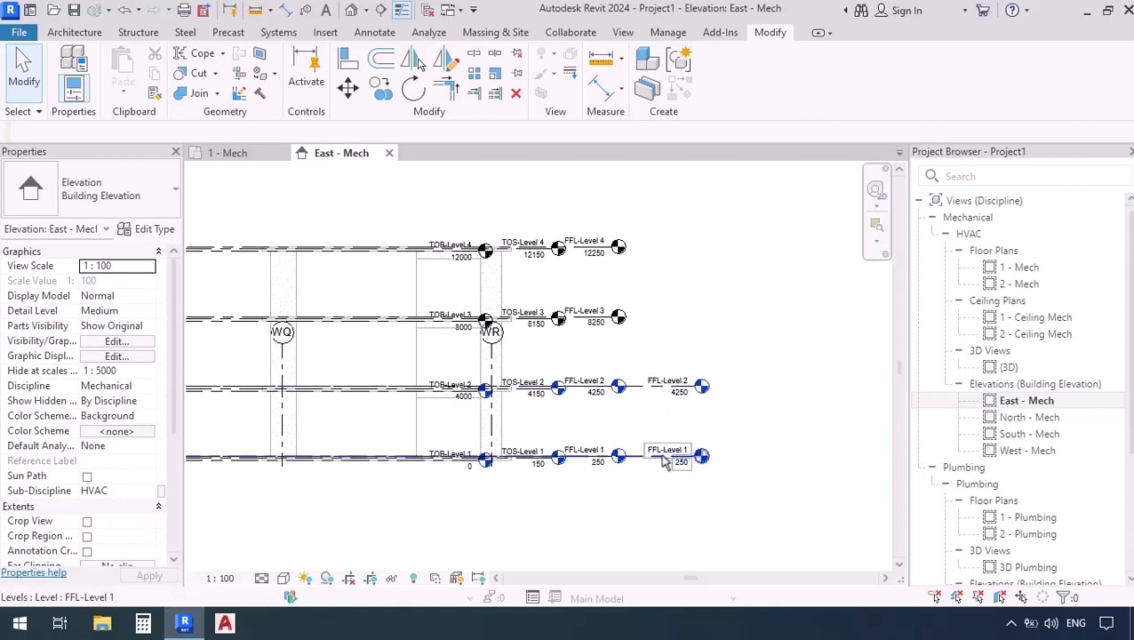
pyautogui.click(336, 367)
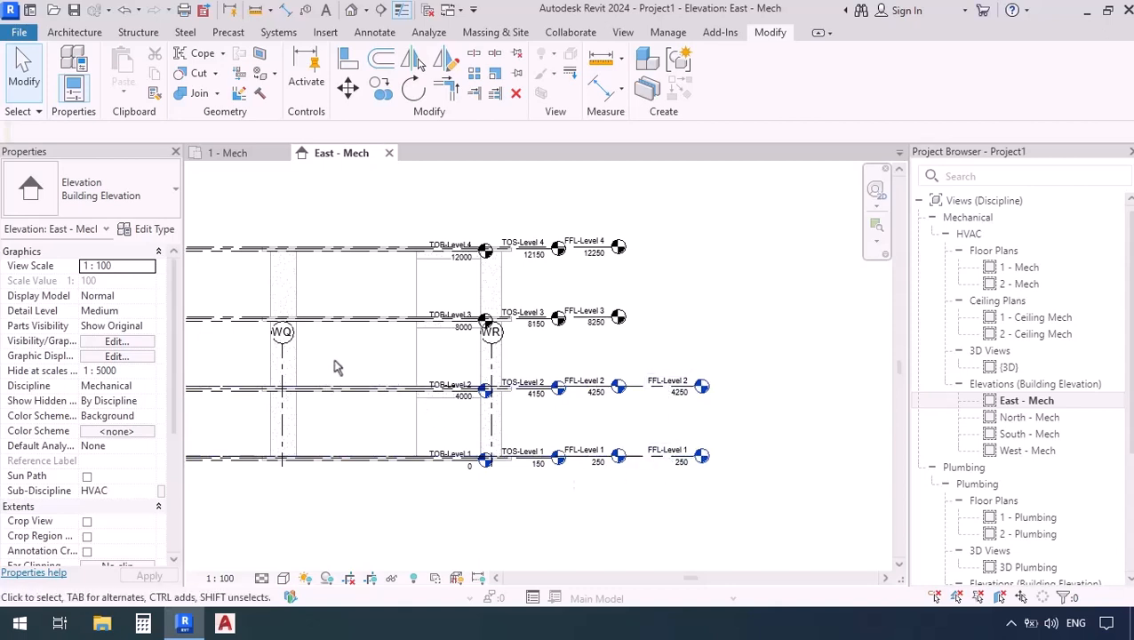
pyautogui.moveTo(373, 376)
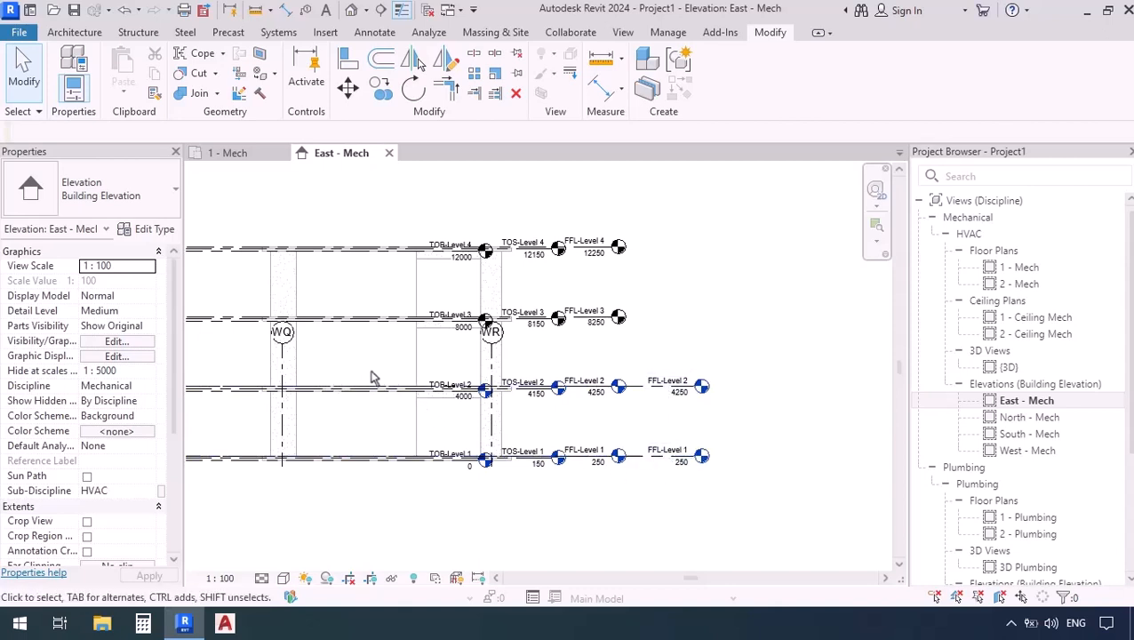
pyautogui.moveTo(368, 418)
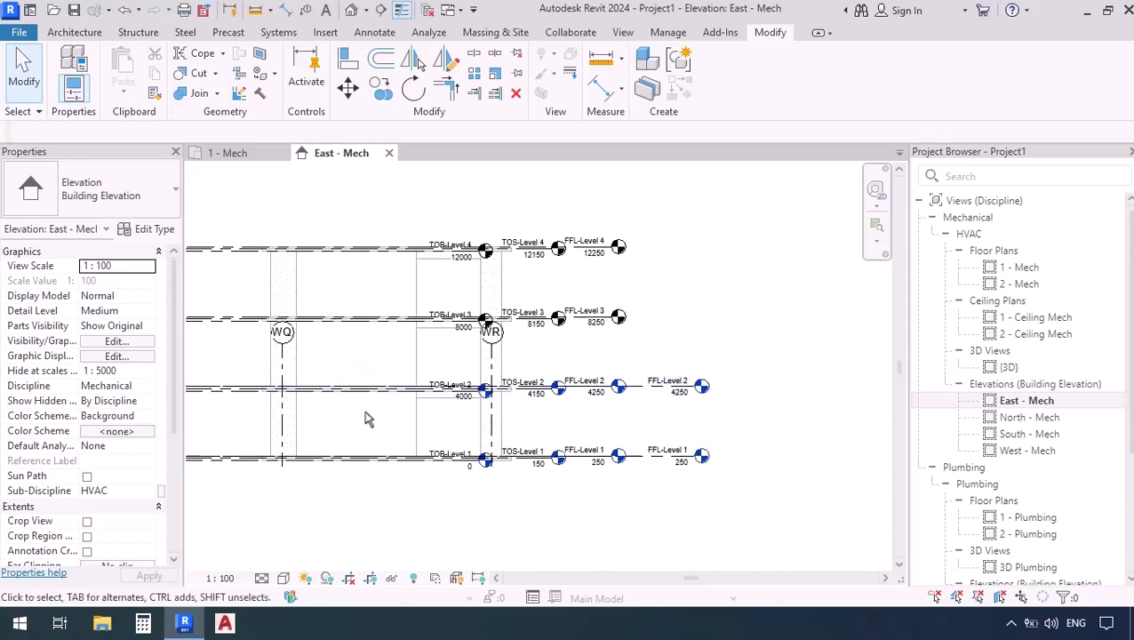
pyautogui.moveTo(737, 320)
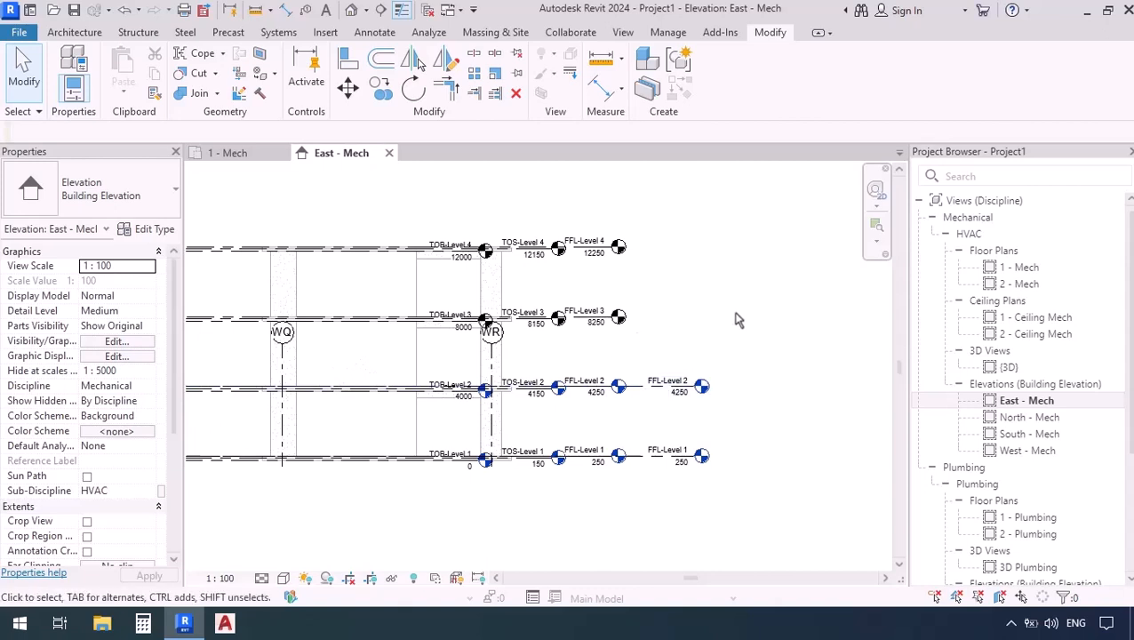
pyautogui.moveTo(792, 317)
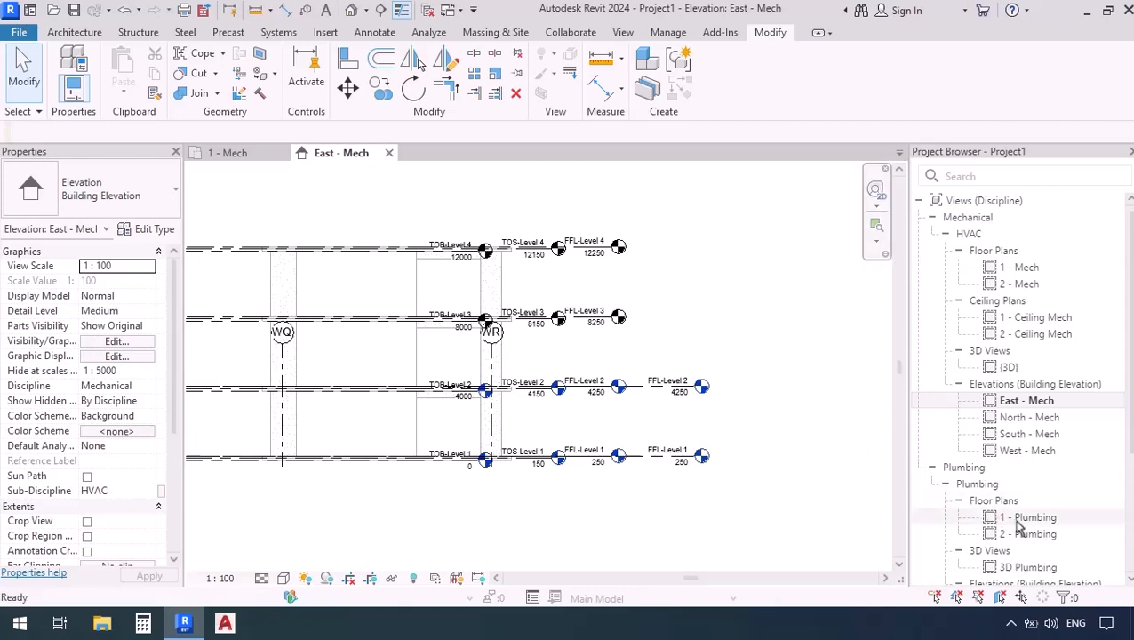
pyautogui.doubleClick(1030, 517)
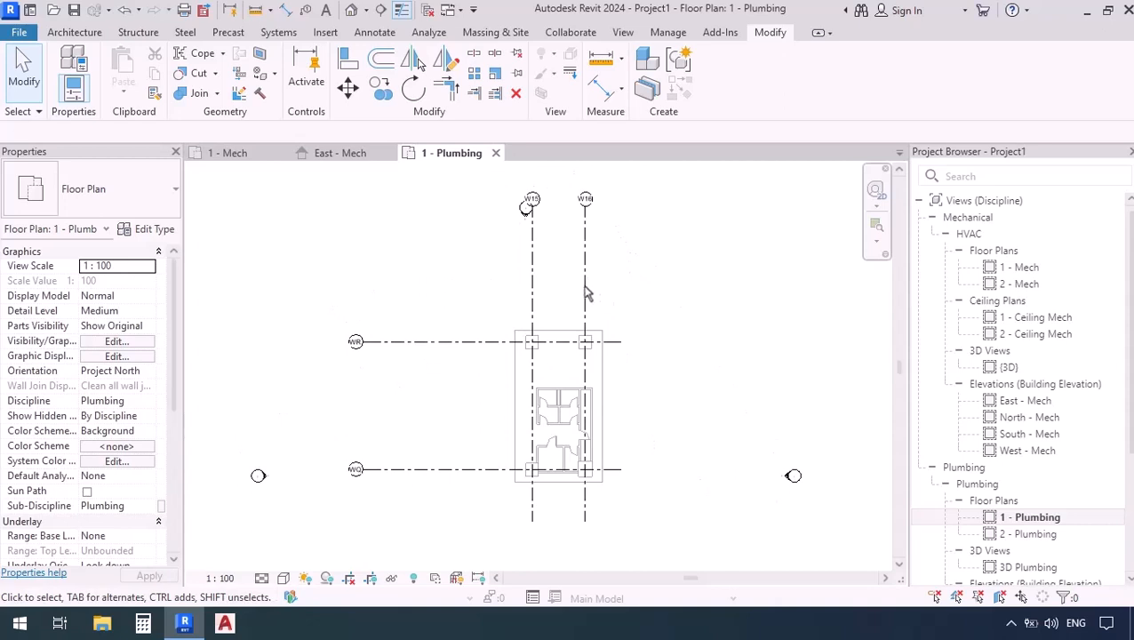
pyautogui.moveTo(653, 411)
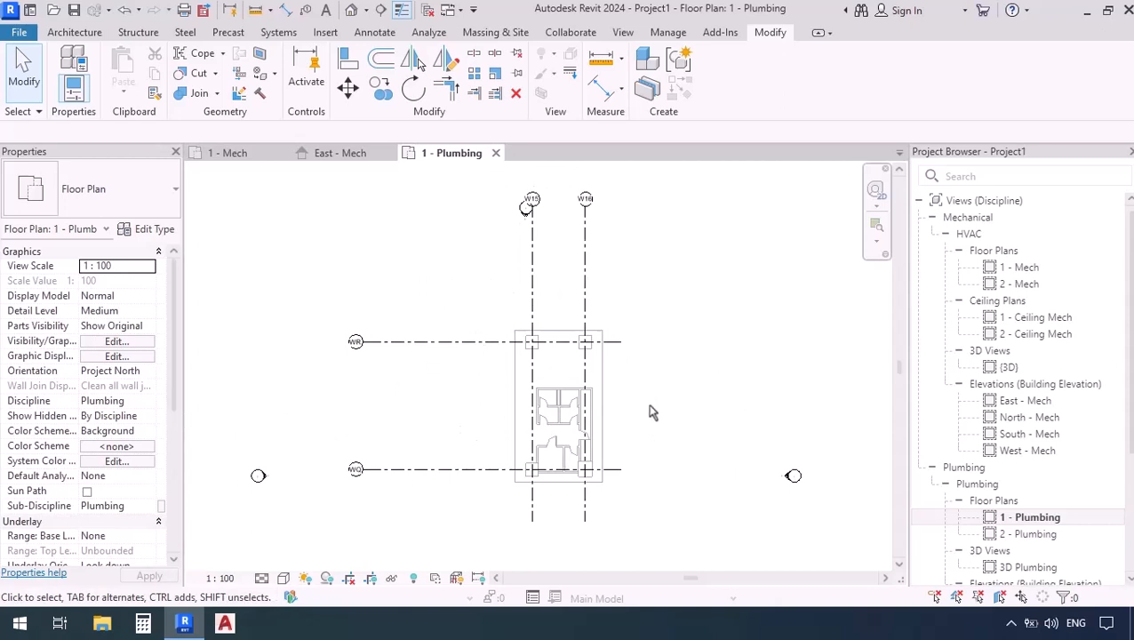
pyautogui.moveTo(655, 412)
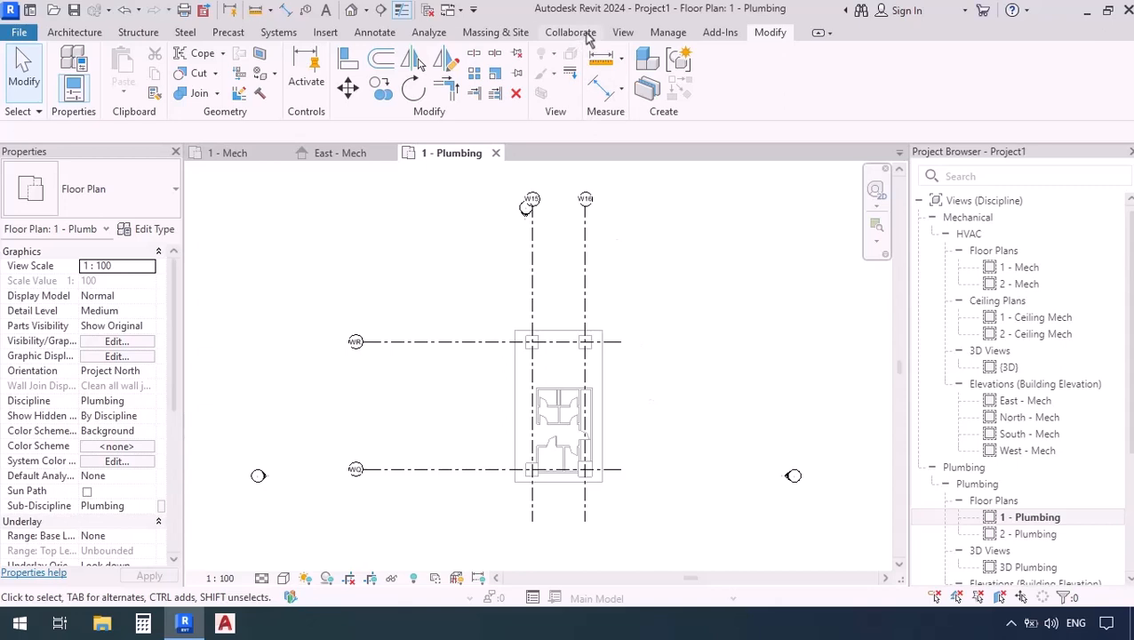
# Start Copy/Monitor using the Select Link option from Collaborate.
pyautogui.click(570, 32)
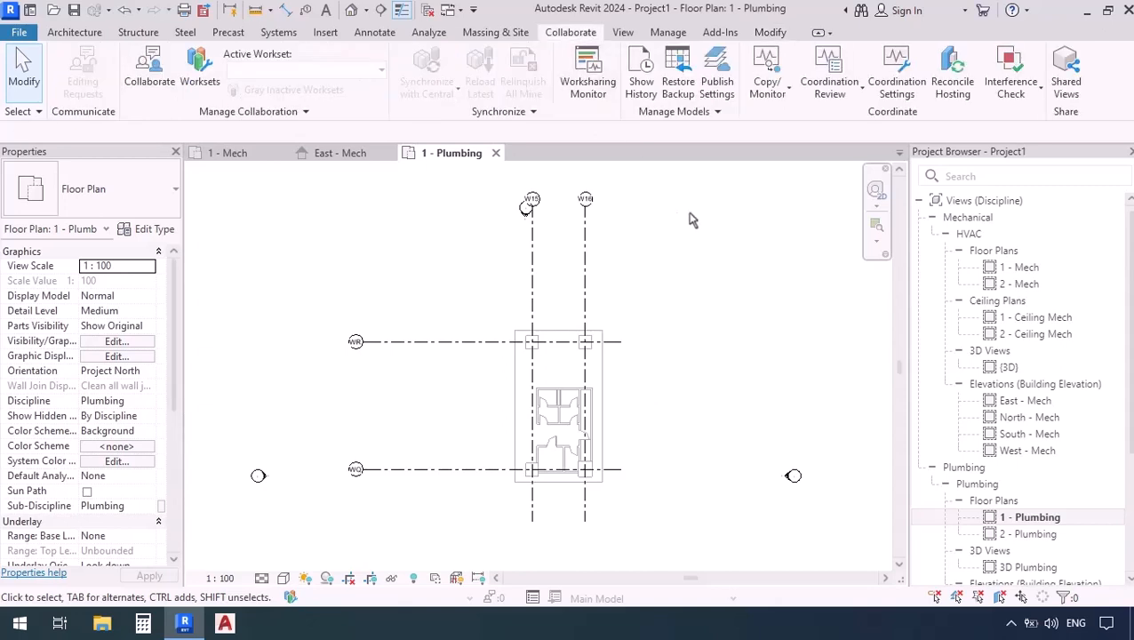
pyautogui.moveTo(766, 71)
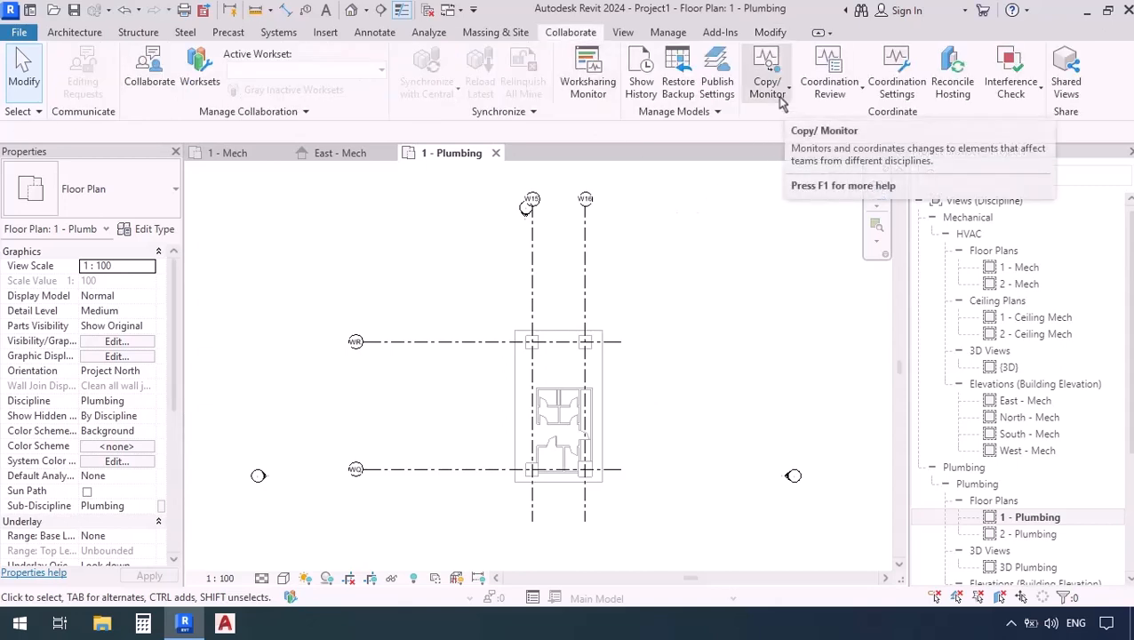
pyautogui.moveTo(767, 69)
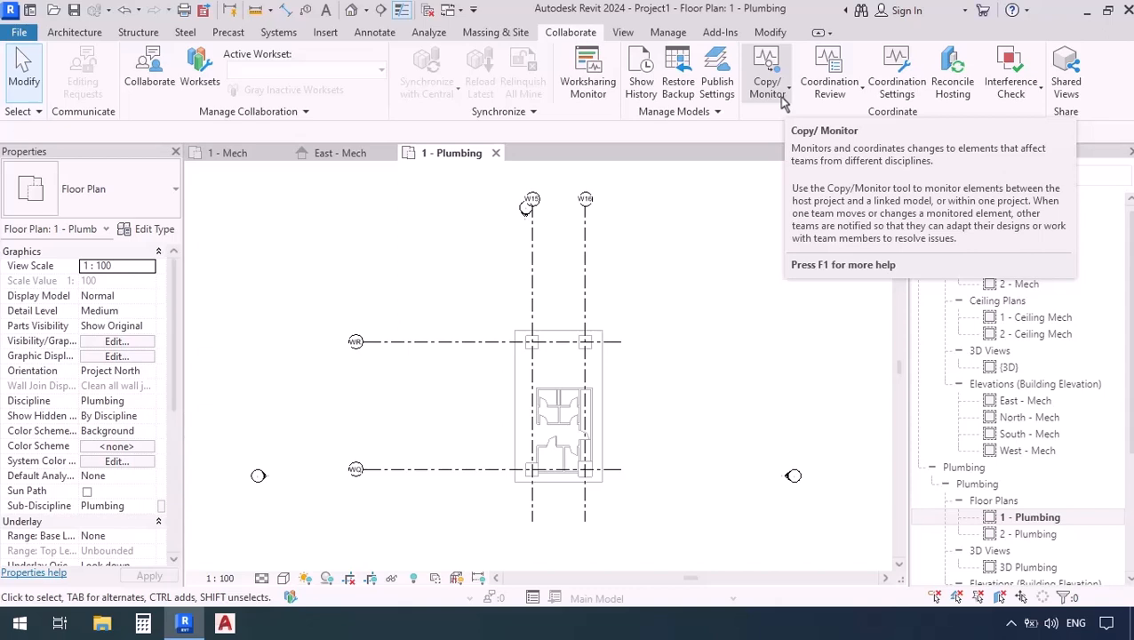
pyautogui.click(767, 76)
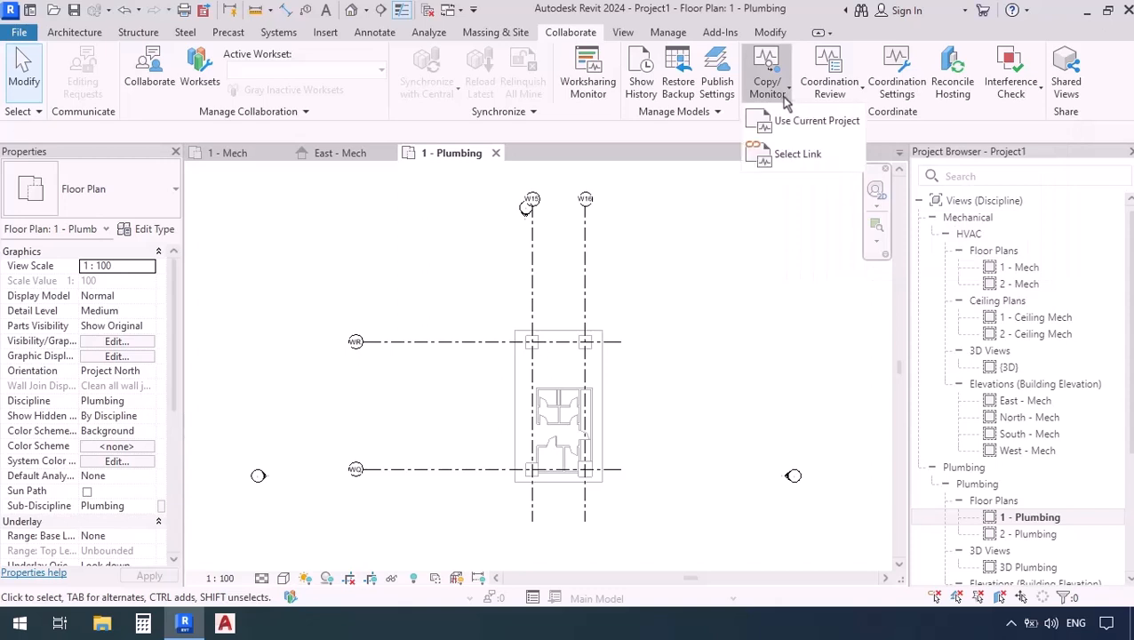
pyautogui.moveTo(797, 153)
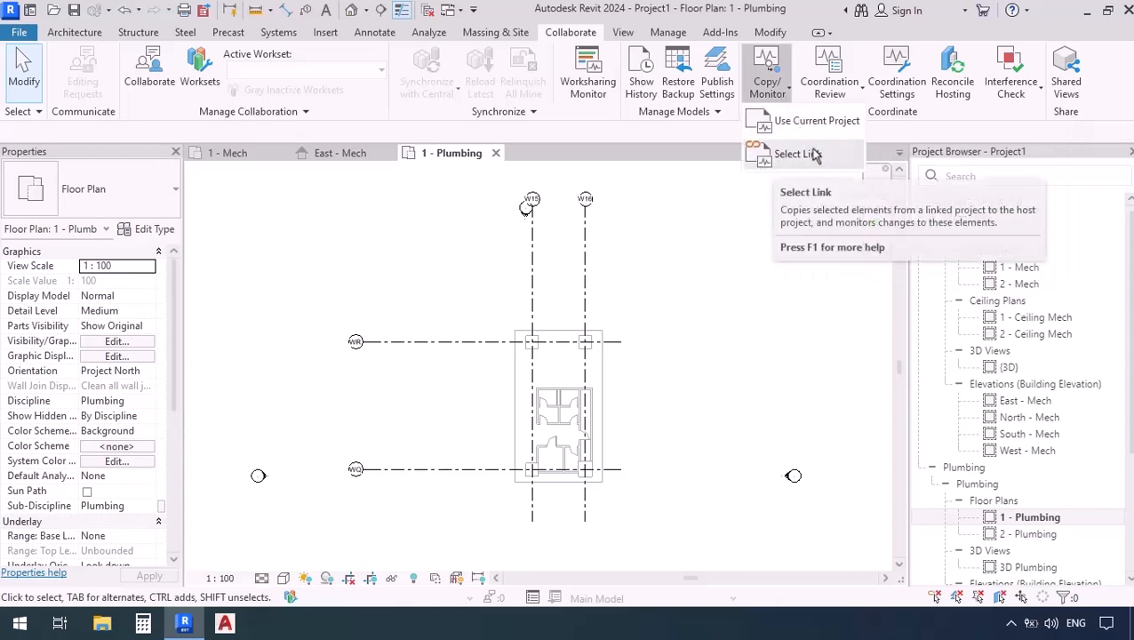
pyautogui.moveTo(800, 160)
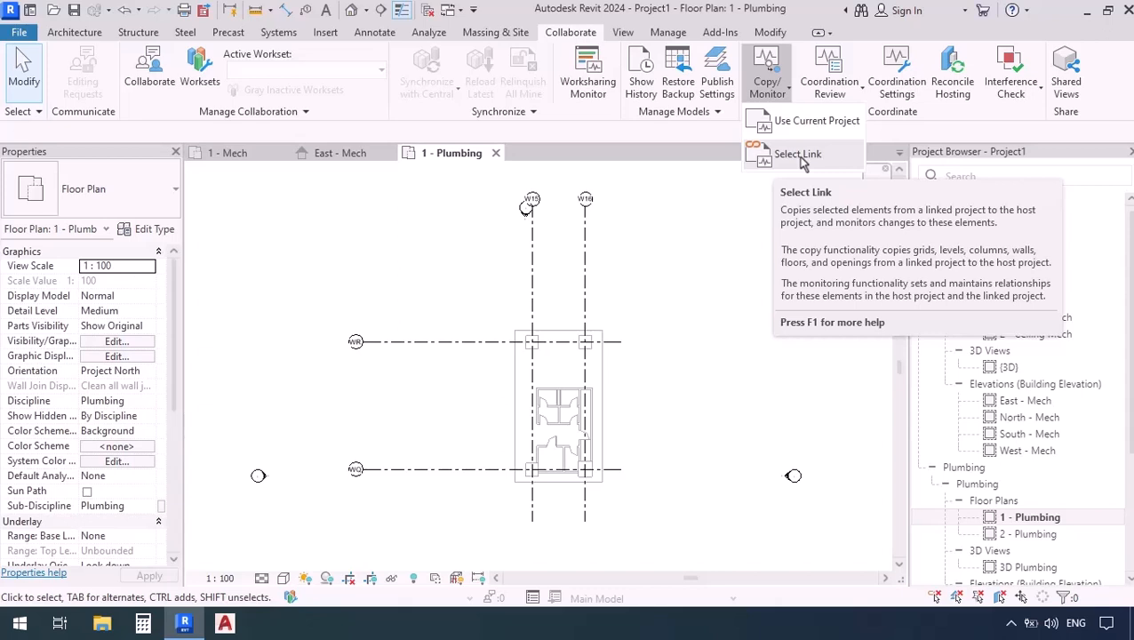
pyautogui.click(797, 154)
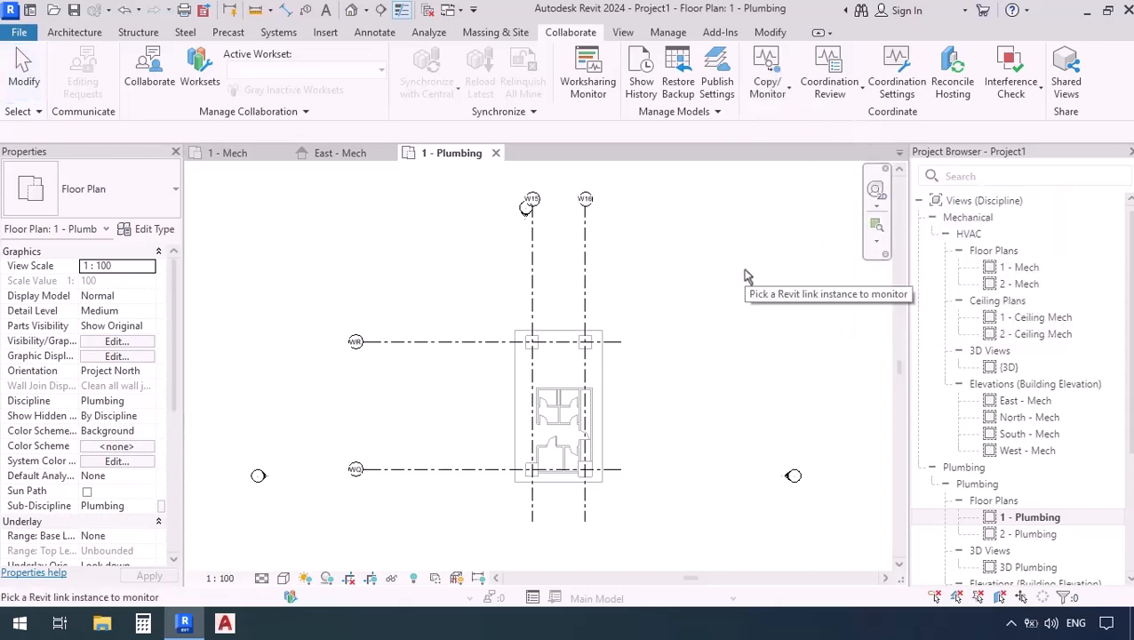
pyautogui.moveTo(622, 265)
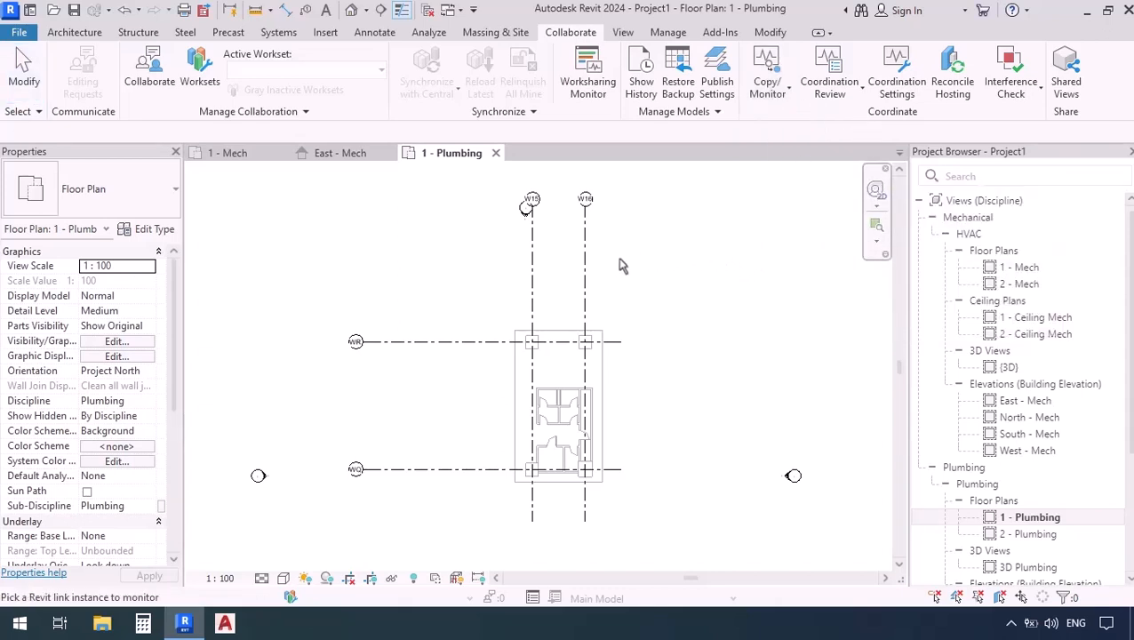
pyautogui.moveTo(595, 274)
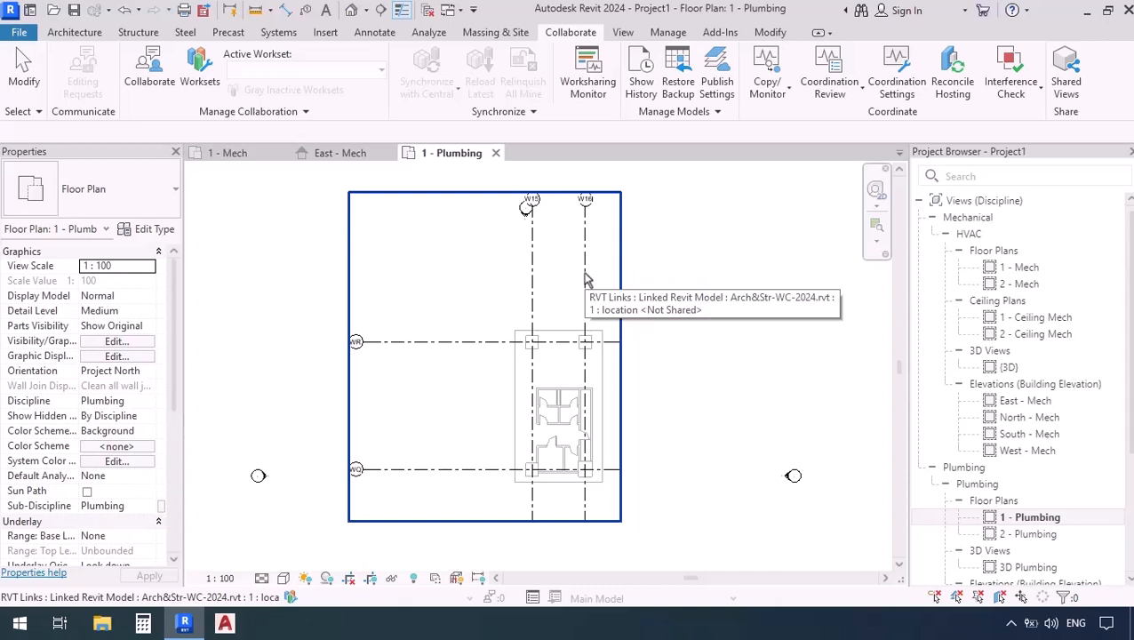
# Pick the linked Arch&Str-WC-2024 model as the Copy/Monitor source.
pyautogui.click(767, 71)
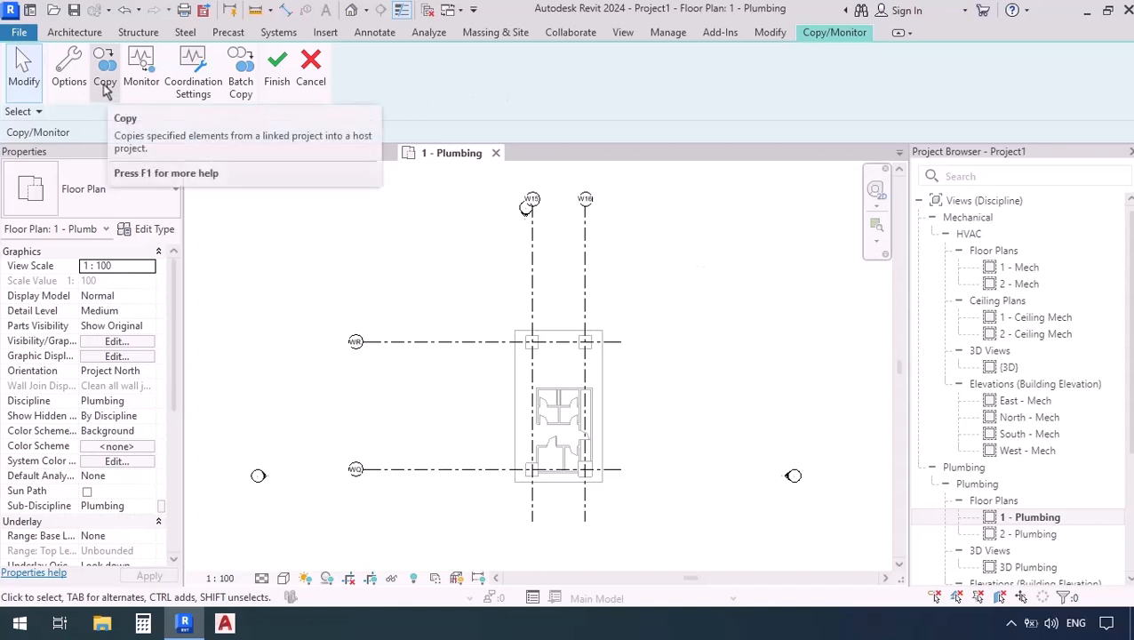
# Start the Copy tool to bring linked grids into the project.
pyautogui.click(105, 67)
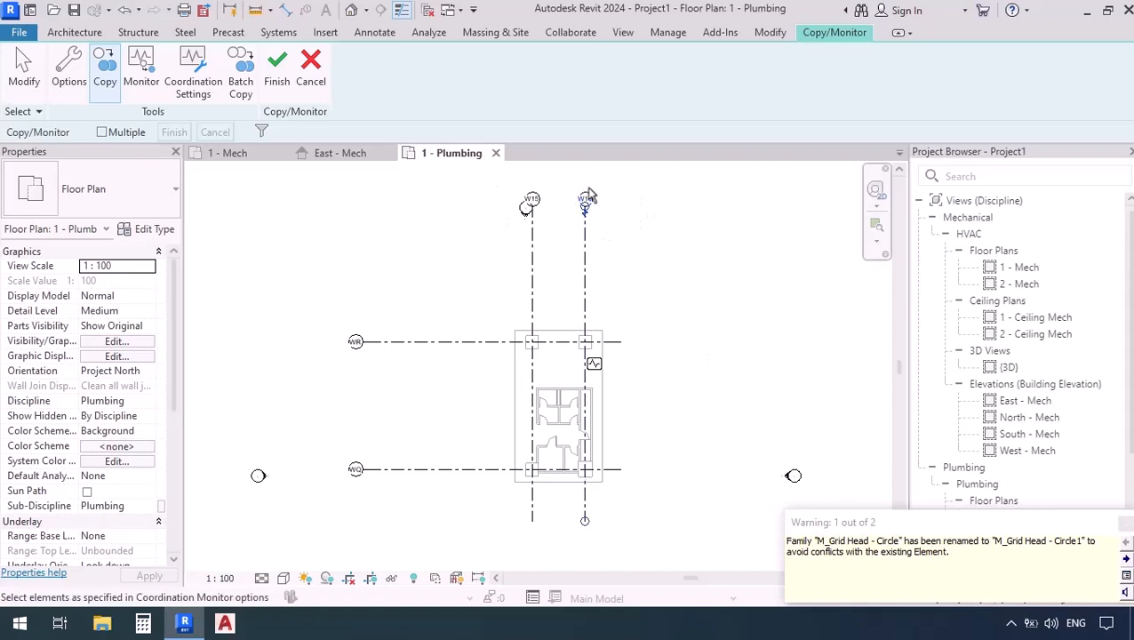
pyautogui.moveTo(674, 249)
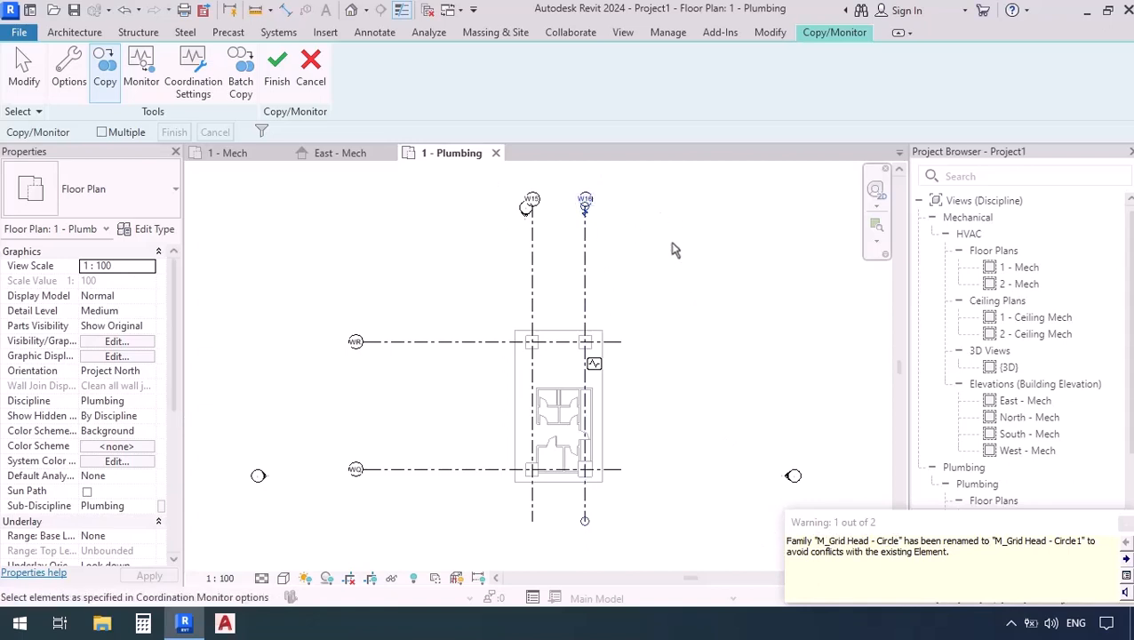
pyautogui.moveTo(673, 336)
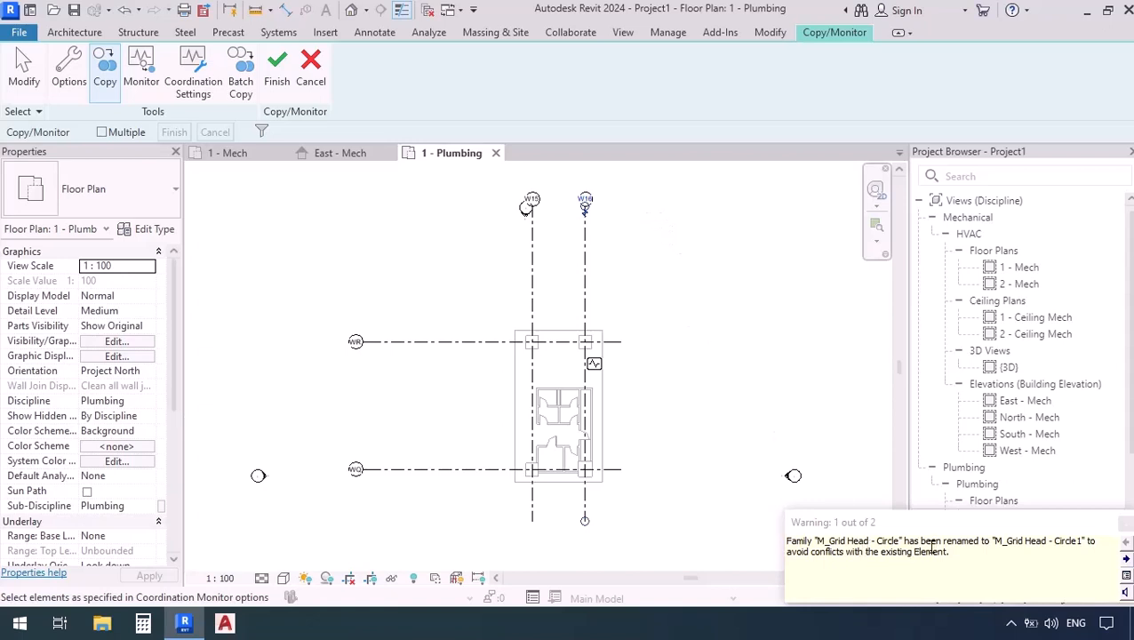
pyautogui.moveTo(997, 536)
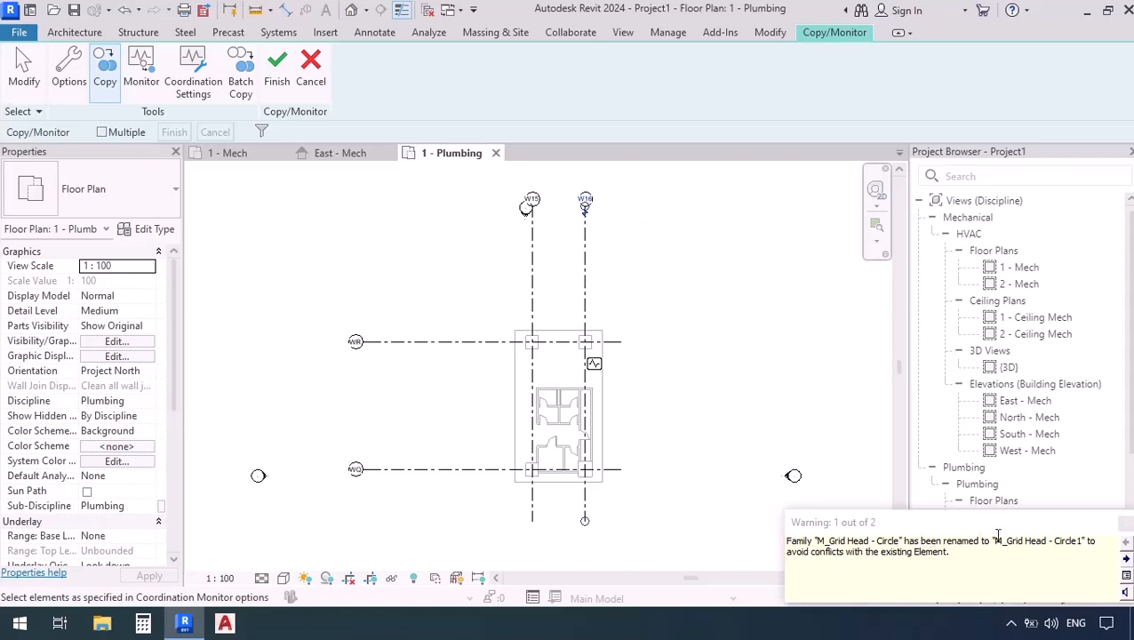
pyautogui.moveTo(881, 453)
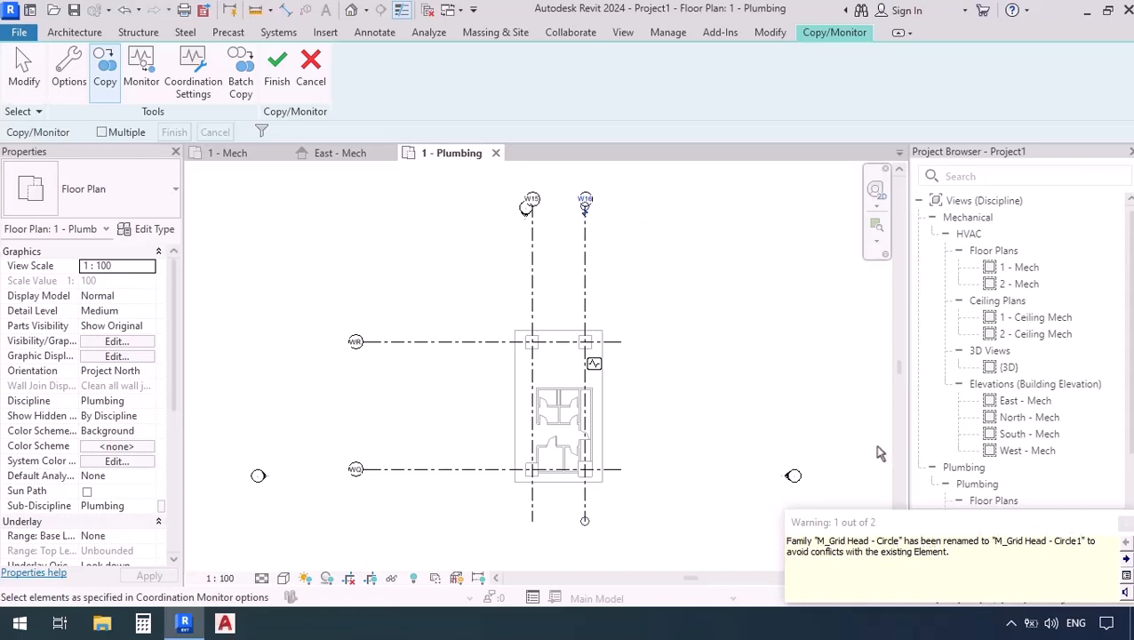
pyautogui.moveTo(720, 314)
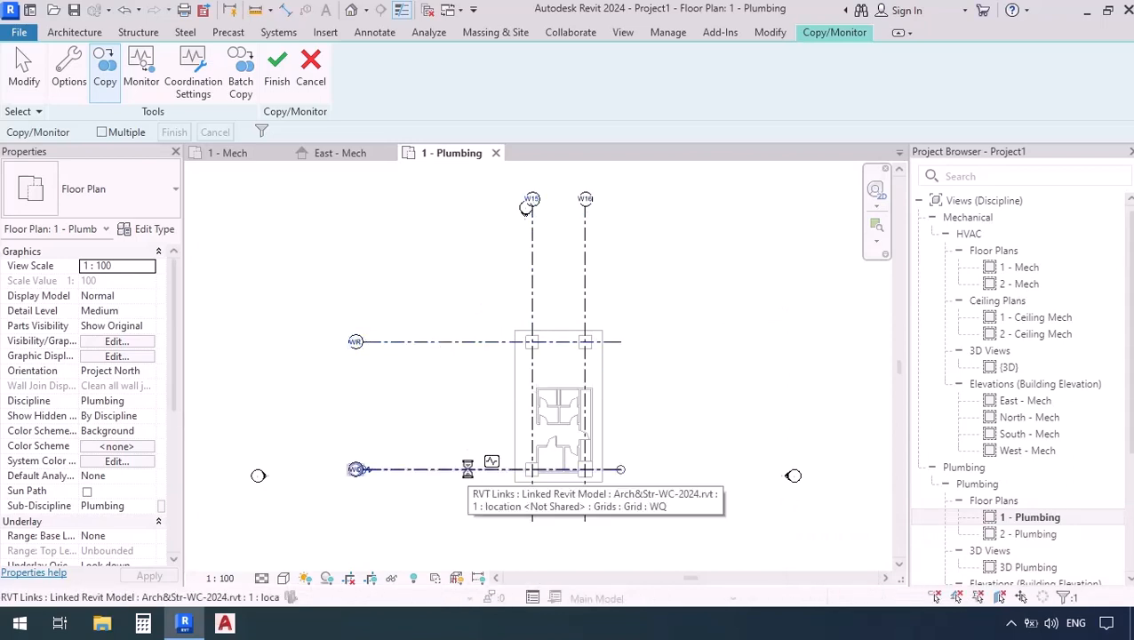
pyautogui.moveTo(422, 296)
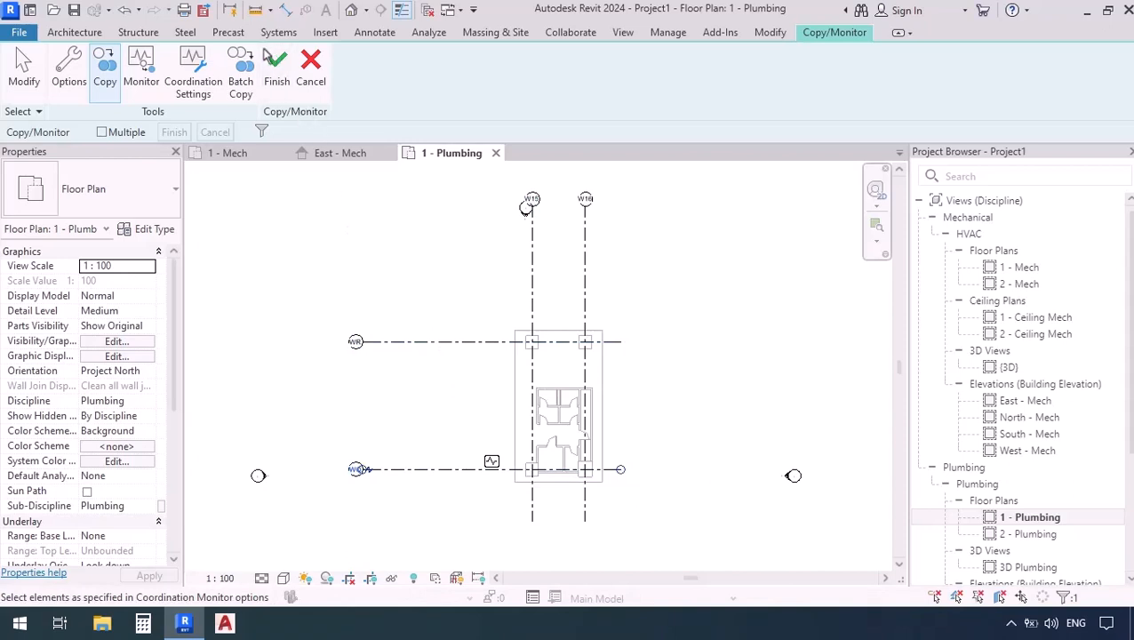
pyautogui.moveTo(276, 67)
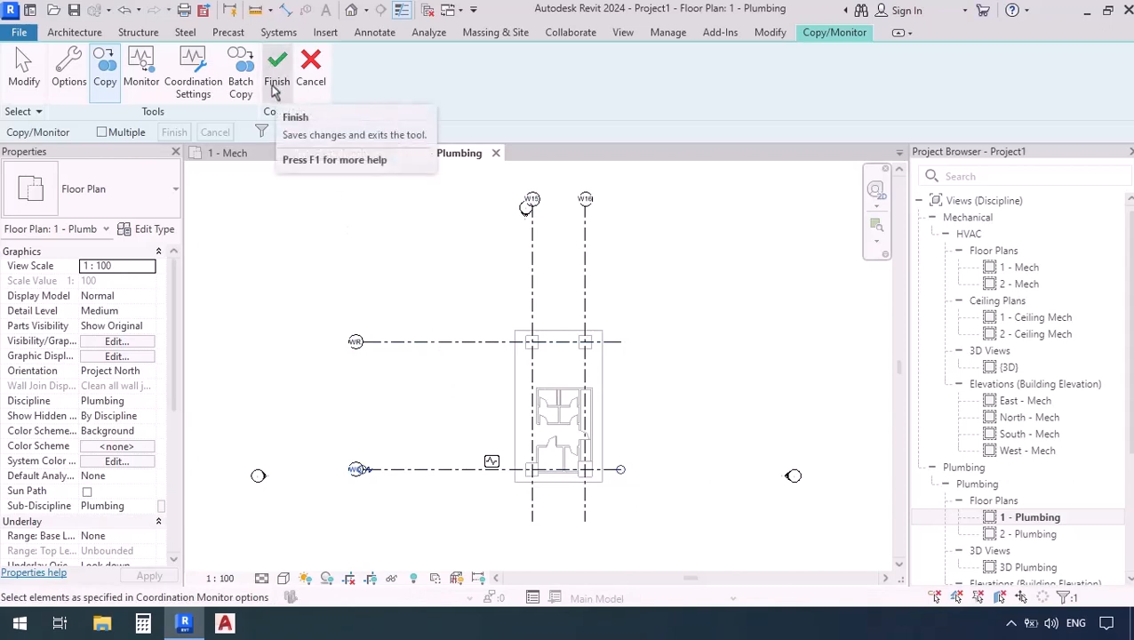